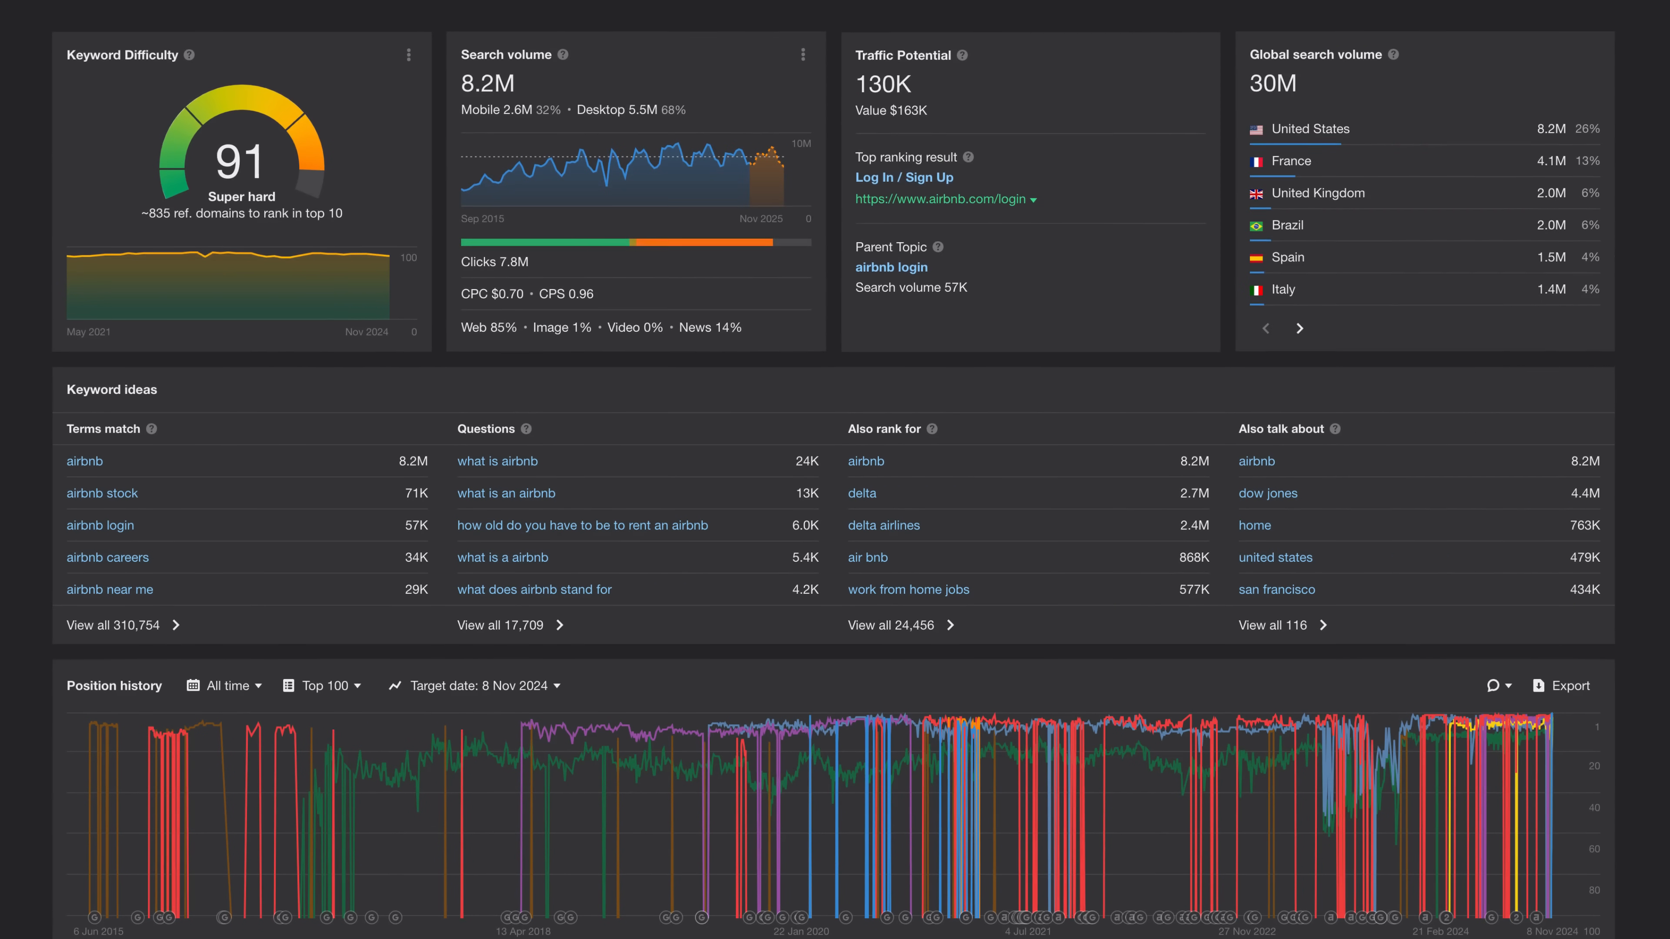
View all matching terms for airbnb from the overview's Terms match card
scroll(down, 3)
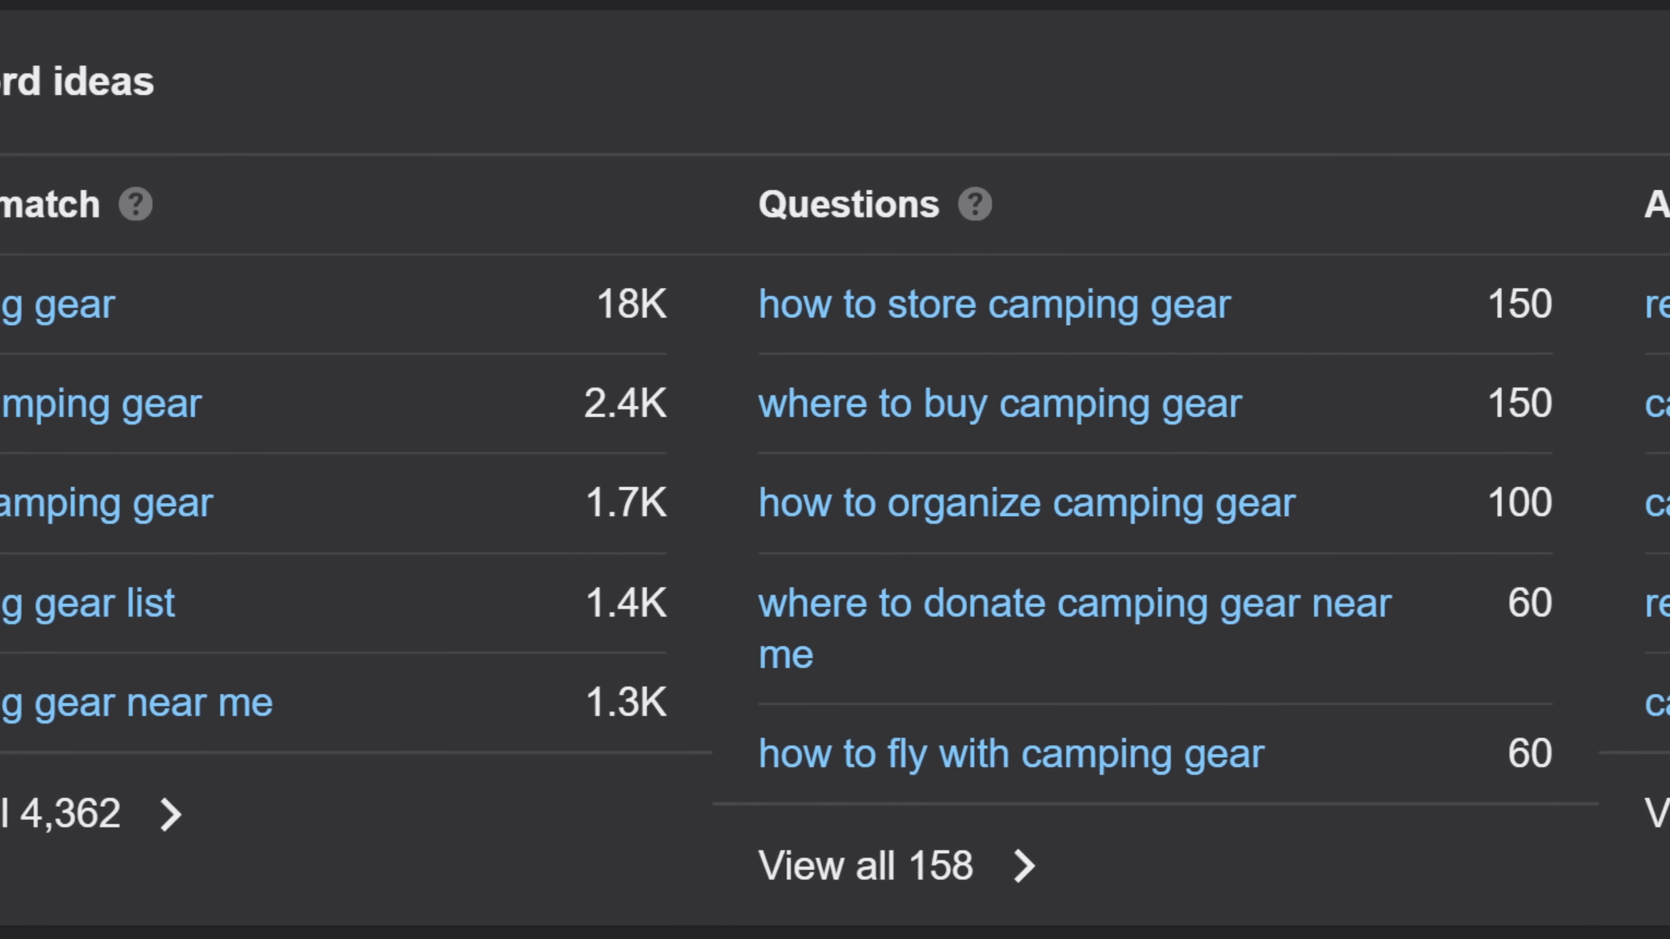
scroll(right, 3)
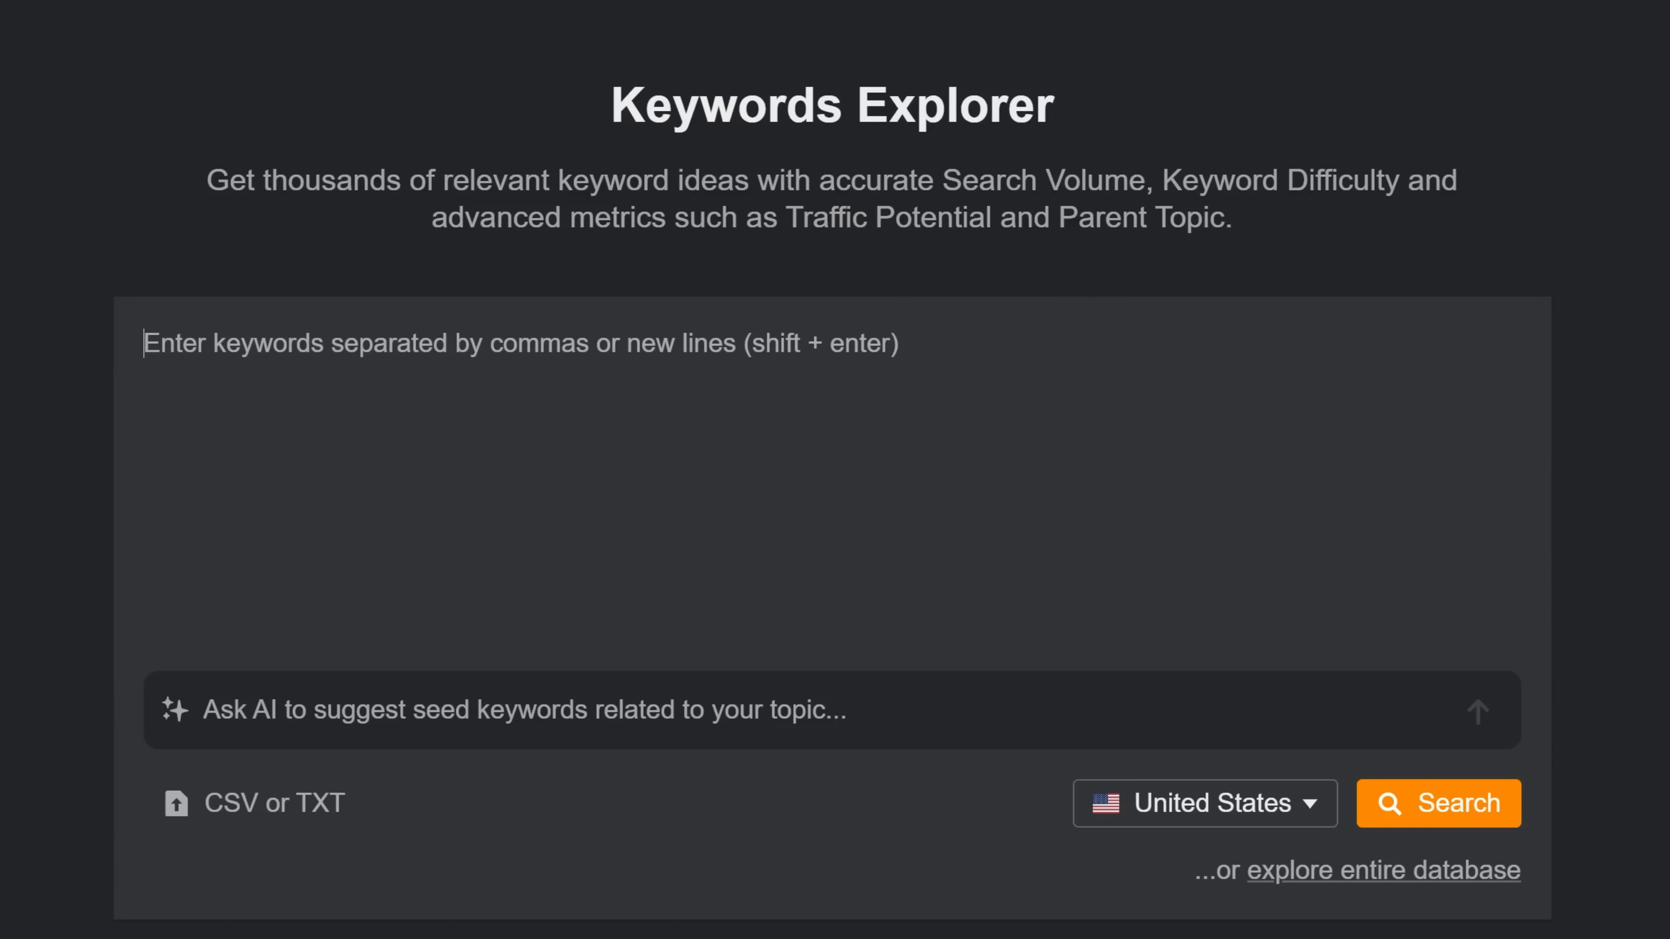
click(1436, 803)
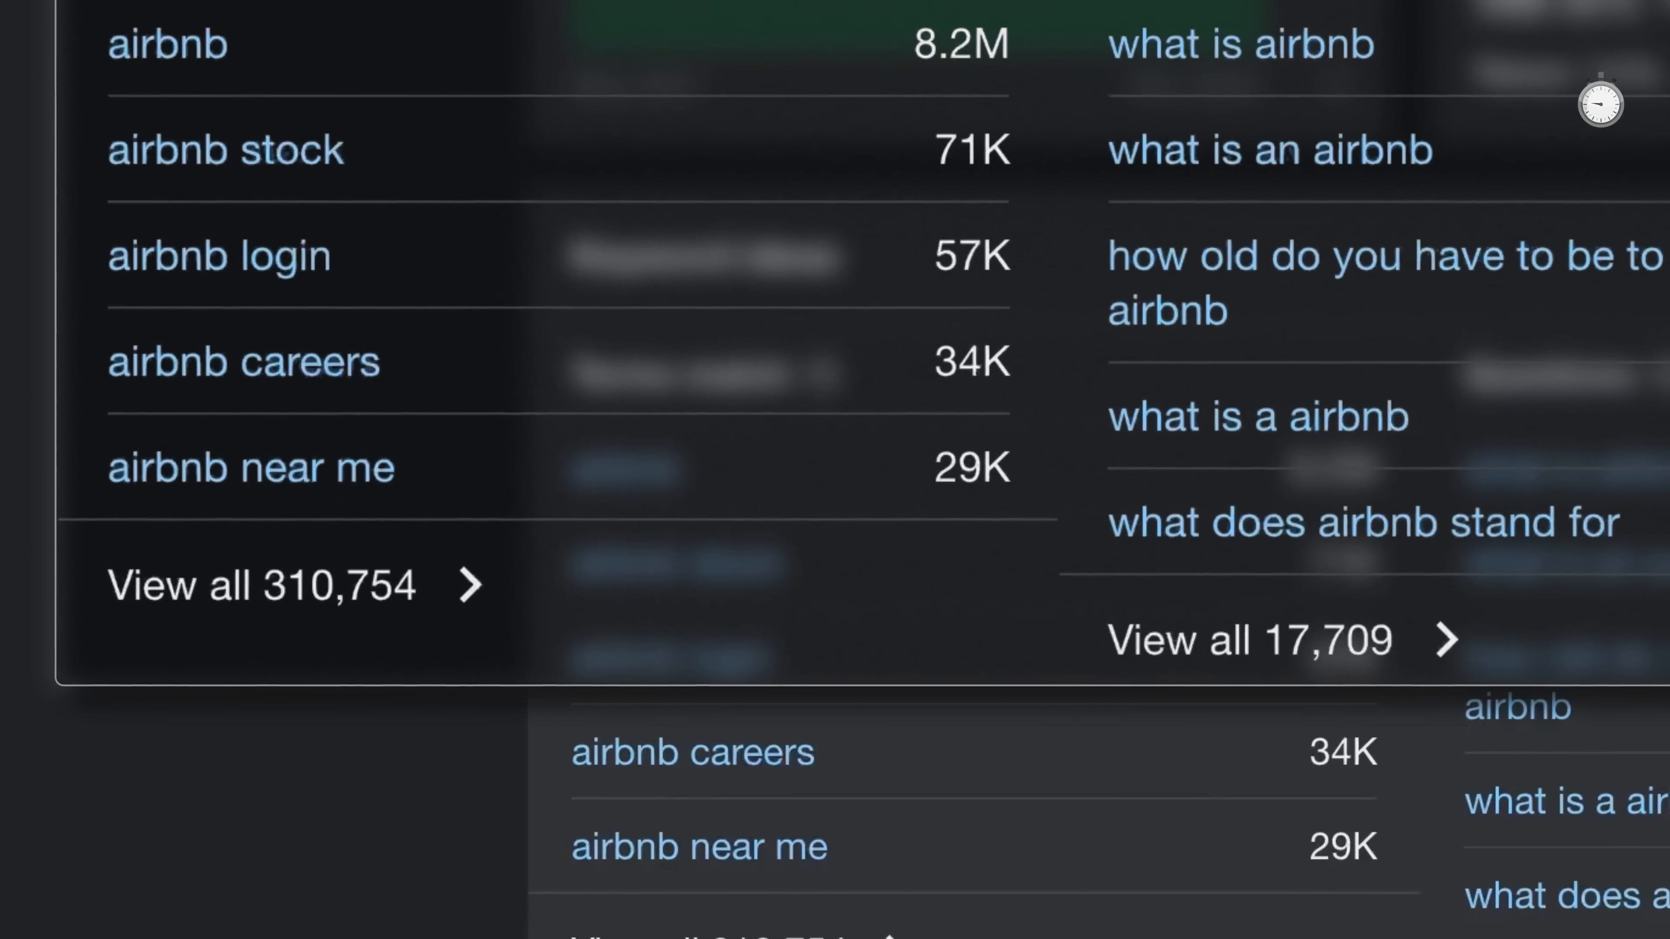
double_click(338, 585)
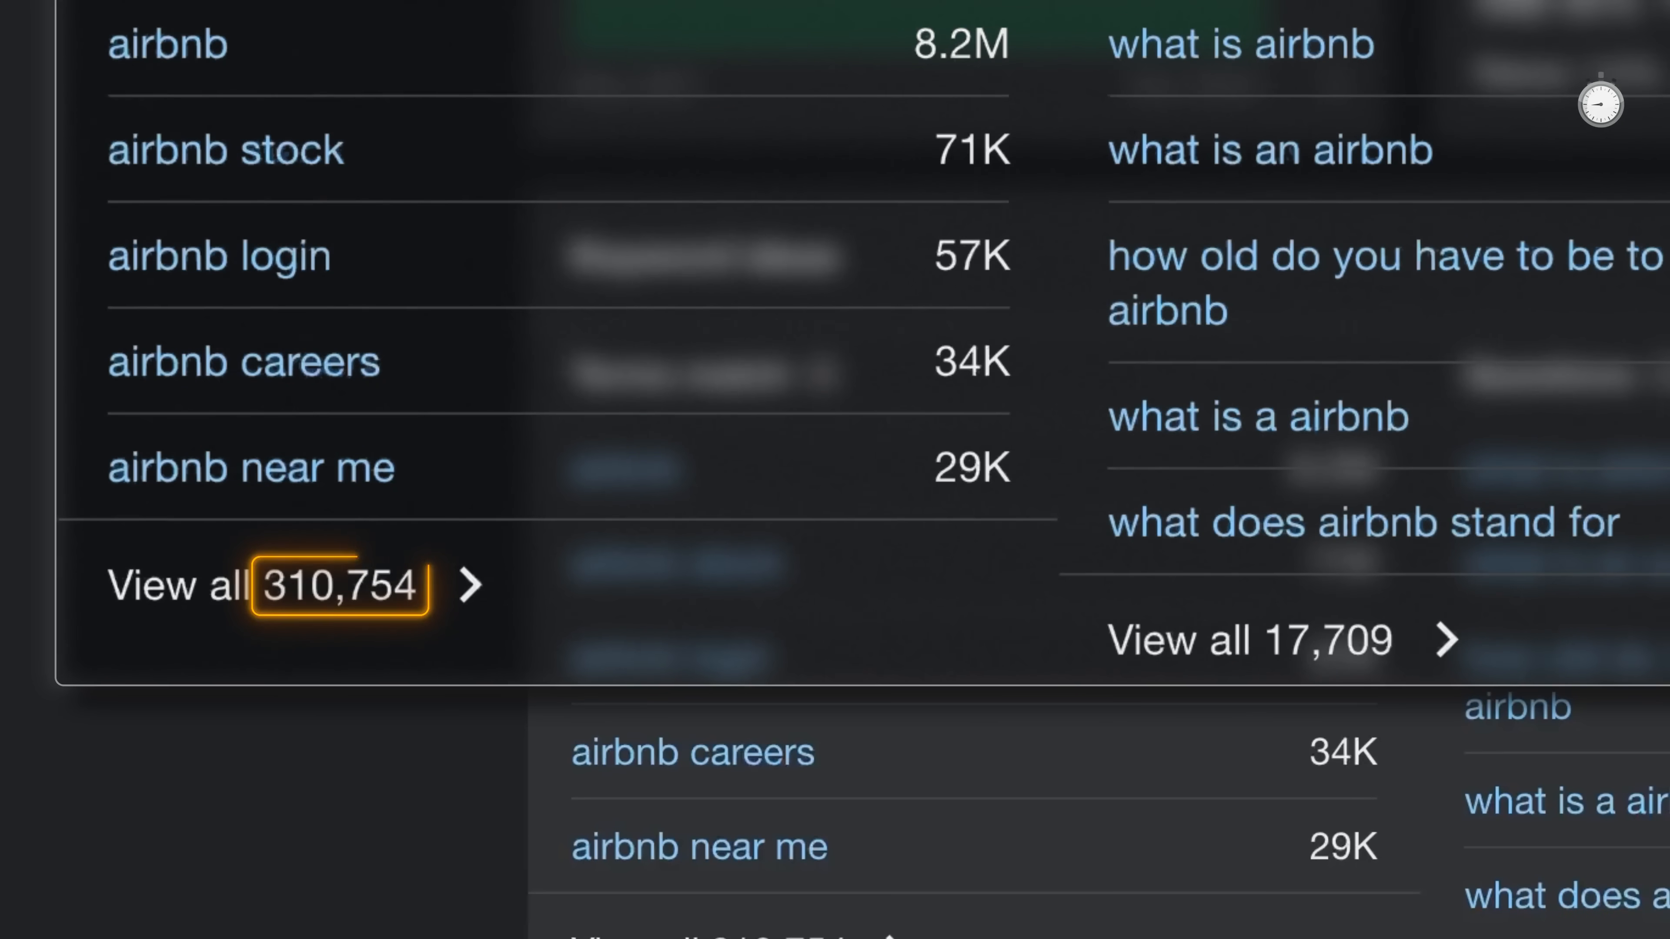
click(338, 584)
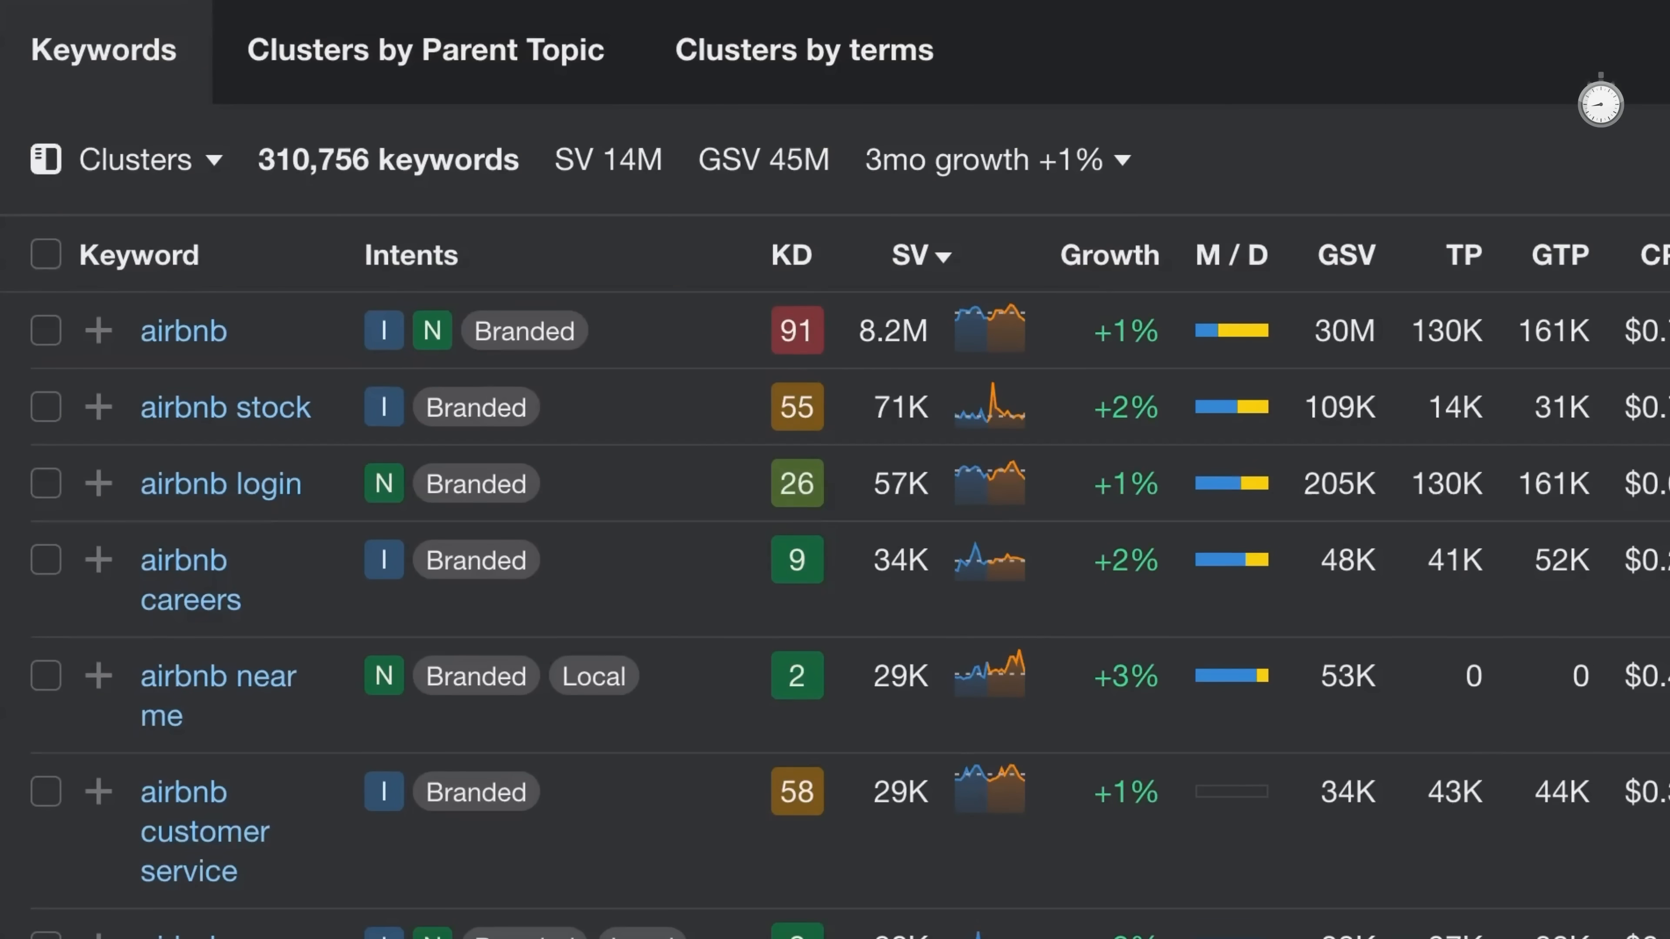
click(608, 160)
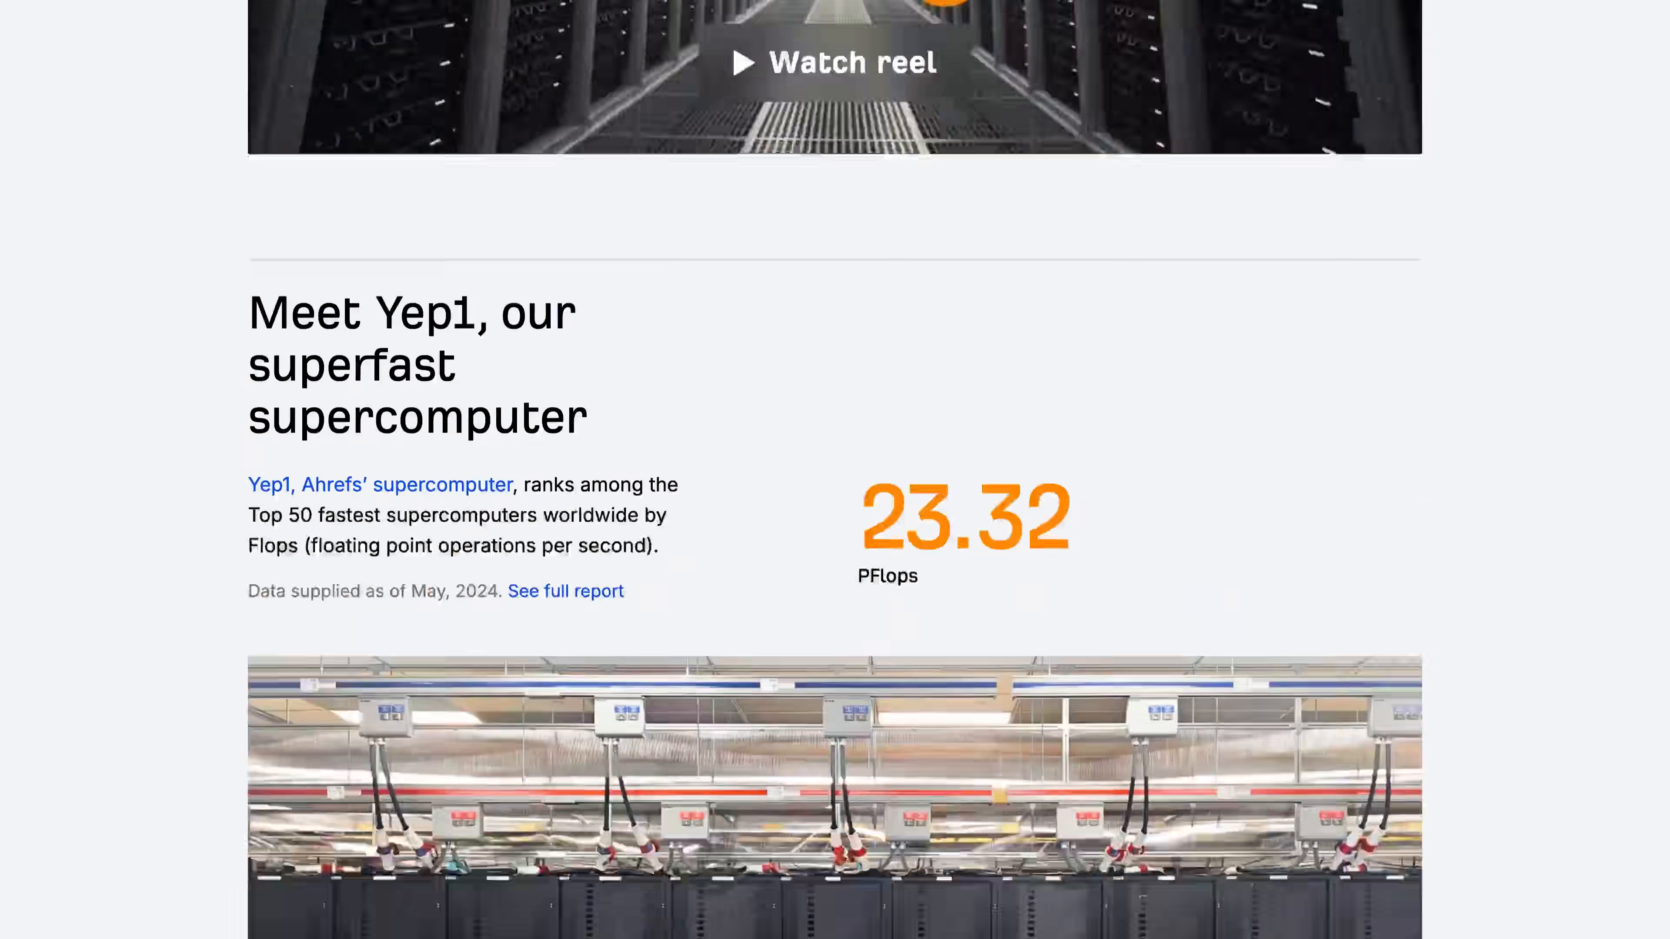
scroll(down, 3)
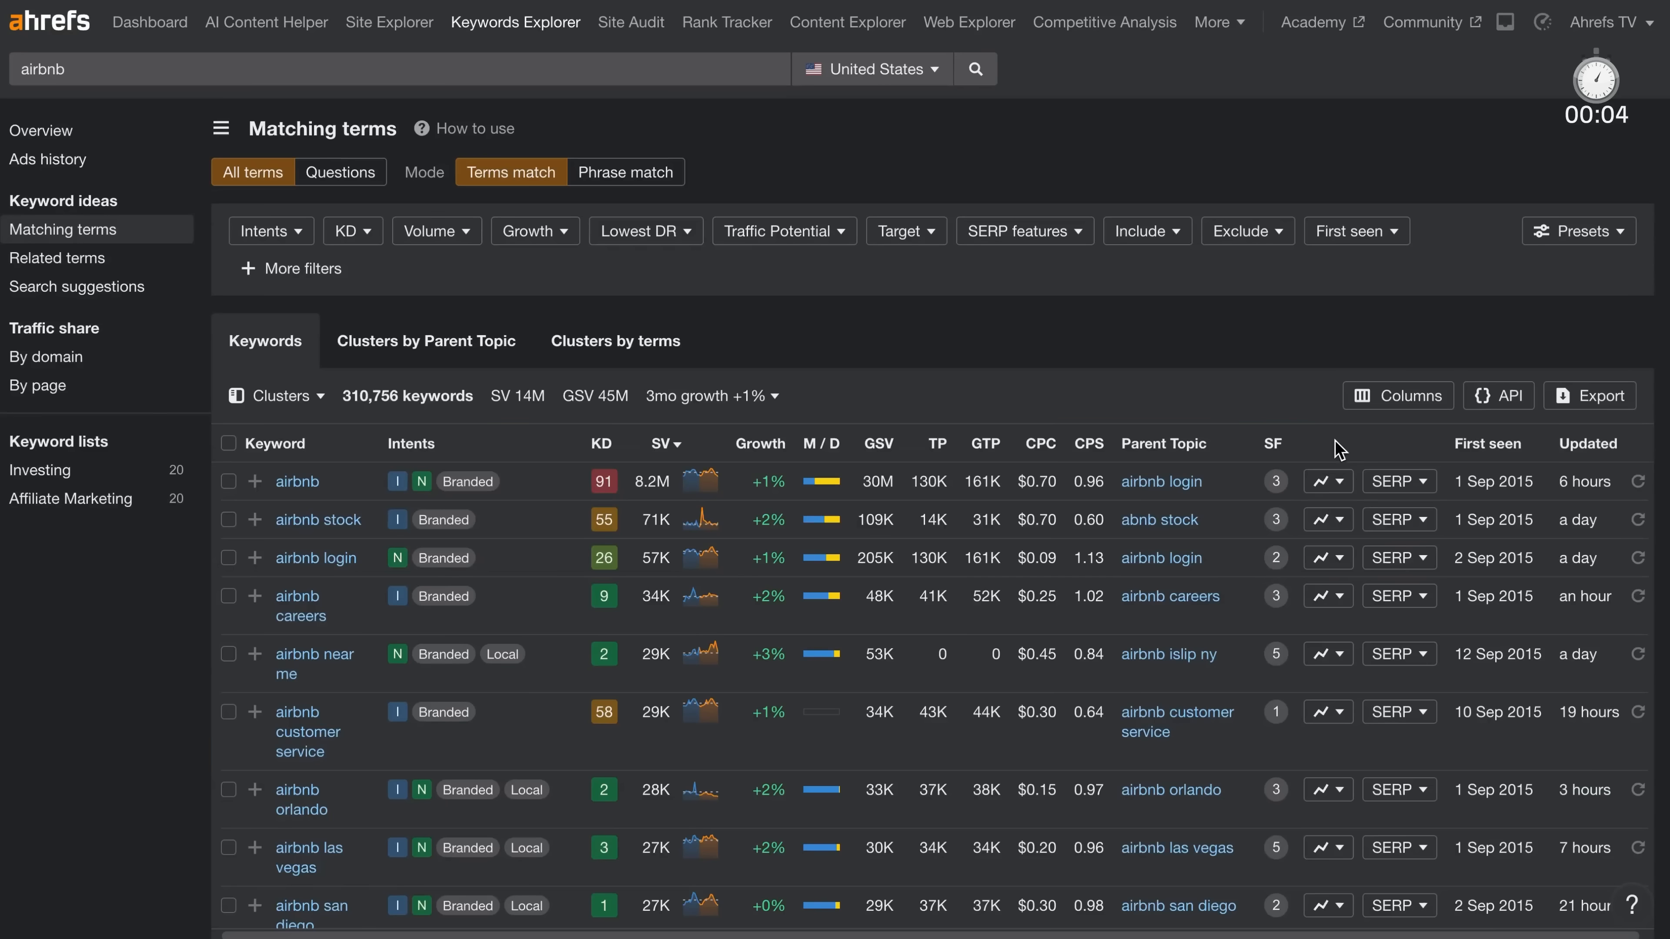
Return to the Keywords Explorer start page with the AI seed-keyword prompt
click(1488, 444)
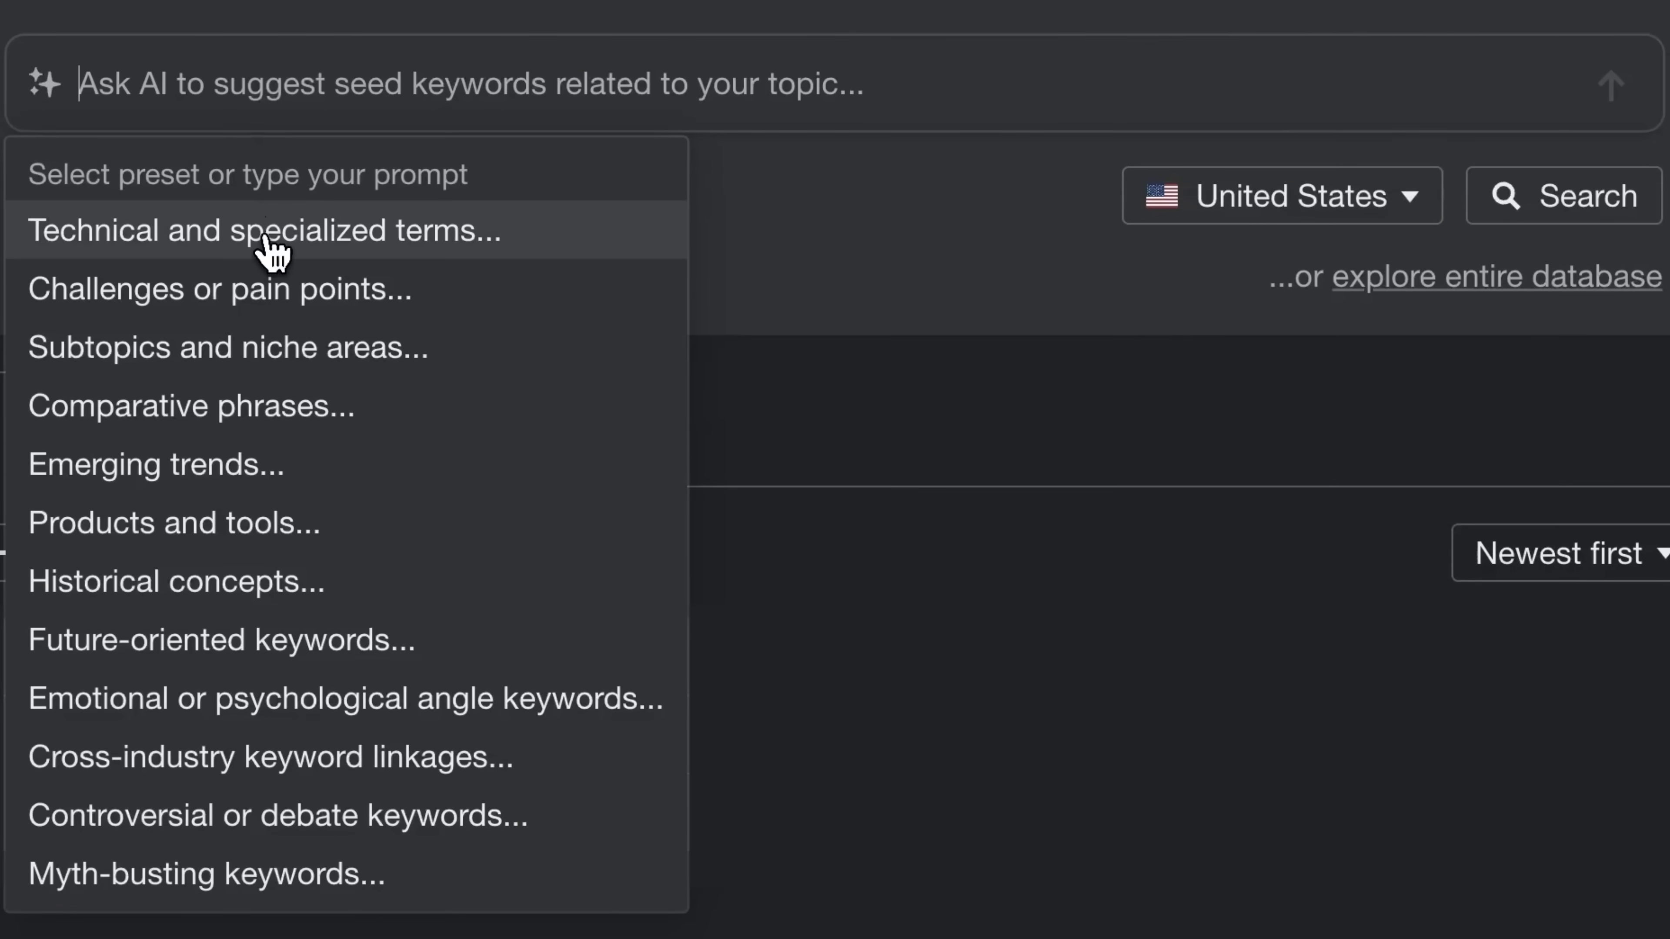
Have AI suggest technical and specialized tiny house seed keywords and search them
click(264, 230)
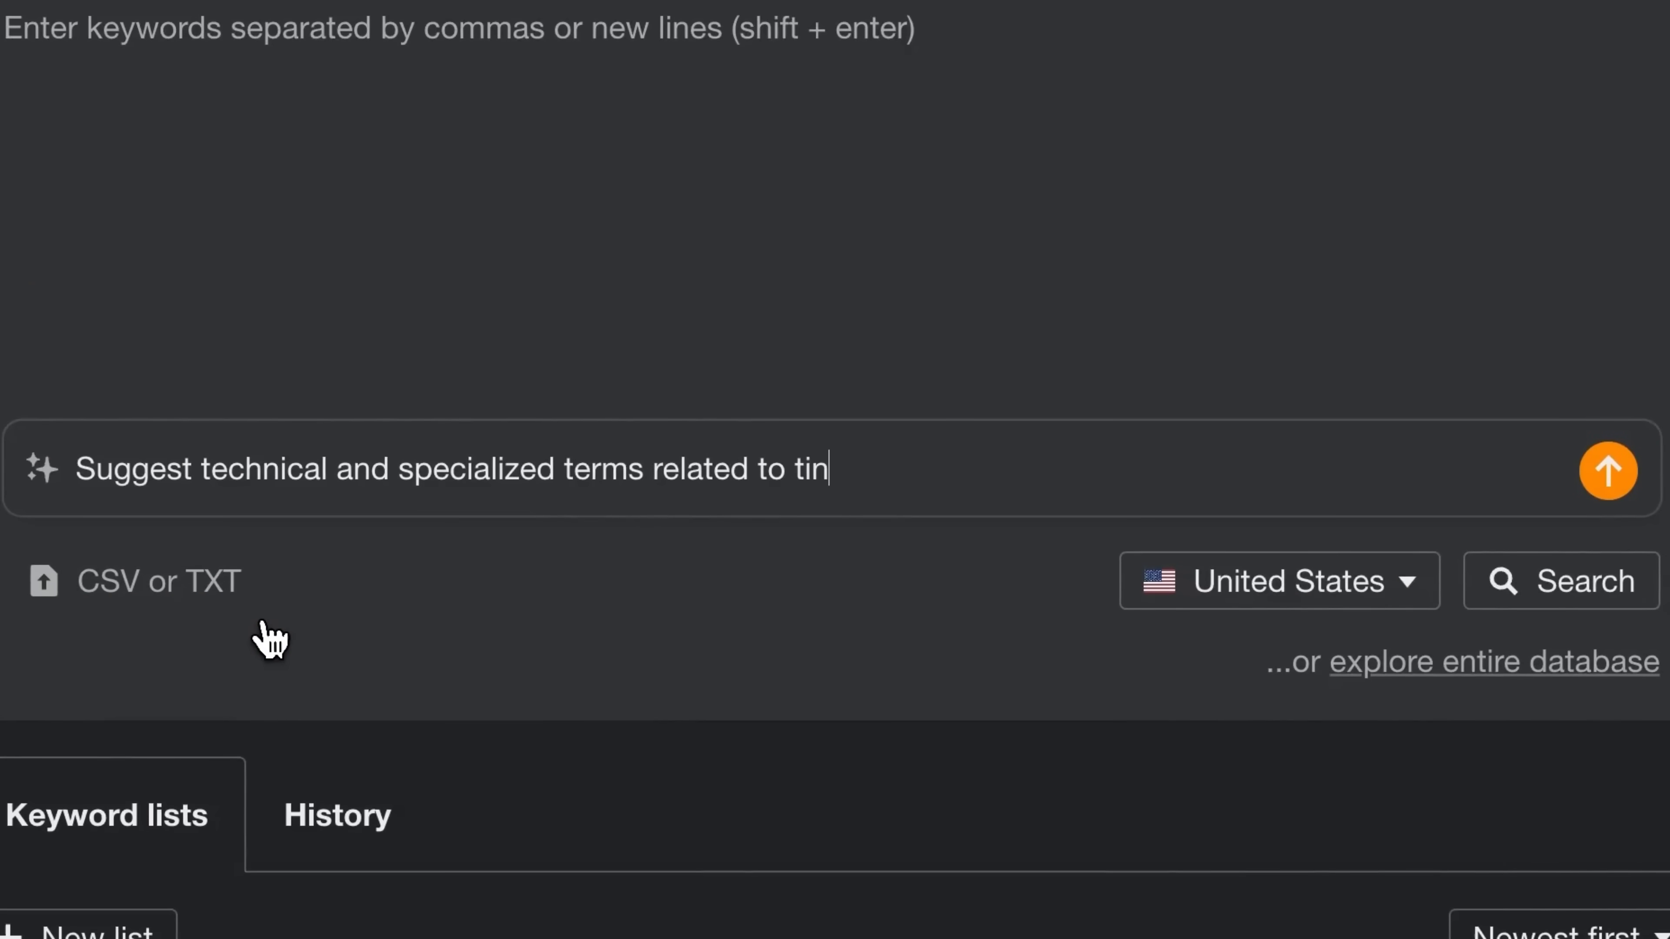
click(1608, 471)
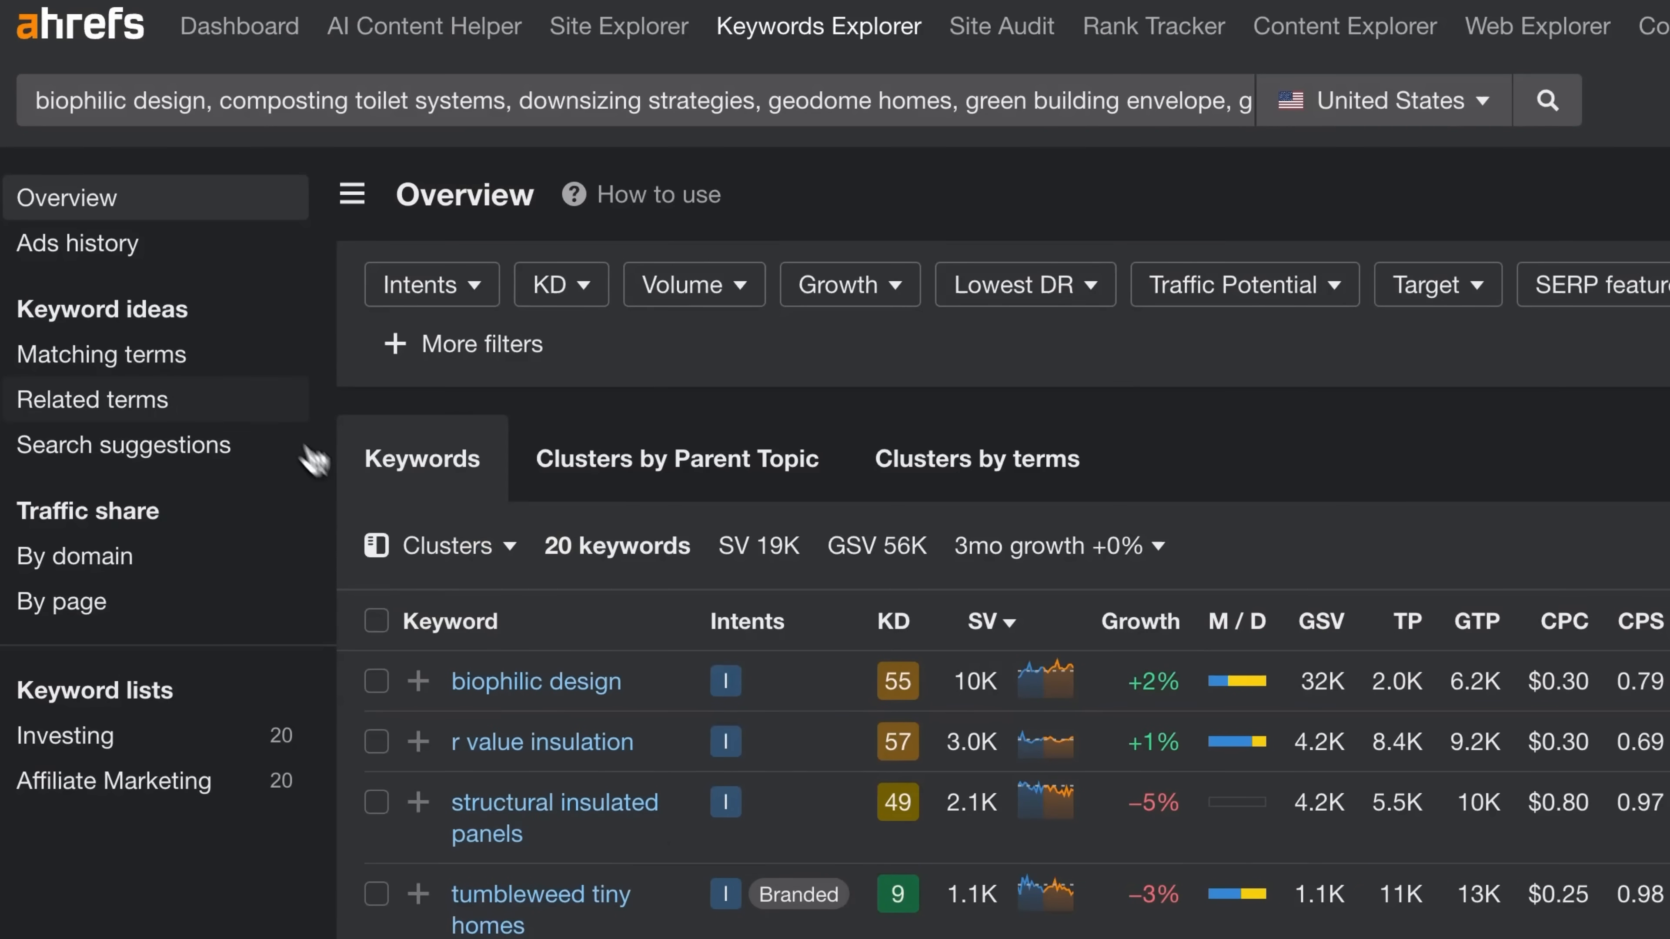
Show the 4,511 matching terms for the 20 AI seed keywords with parent topics
click(101, 355)
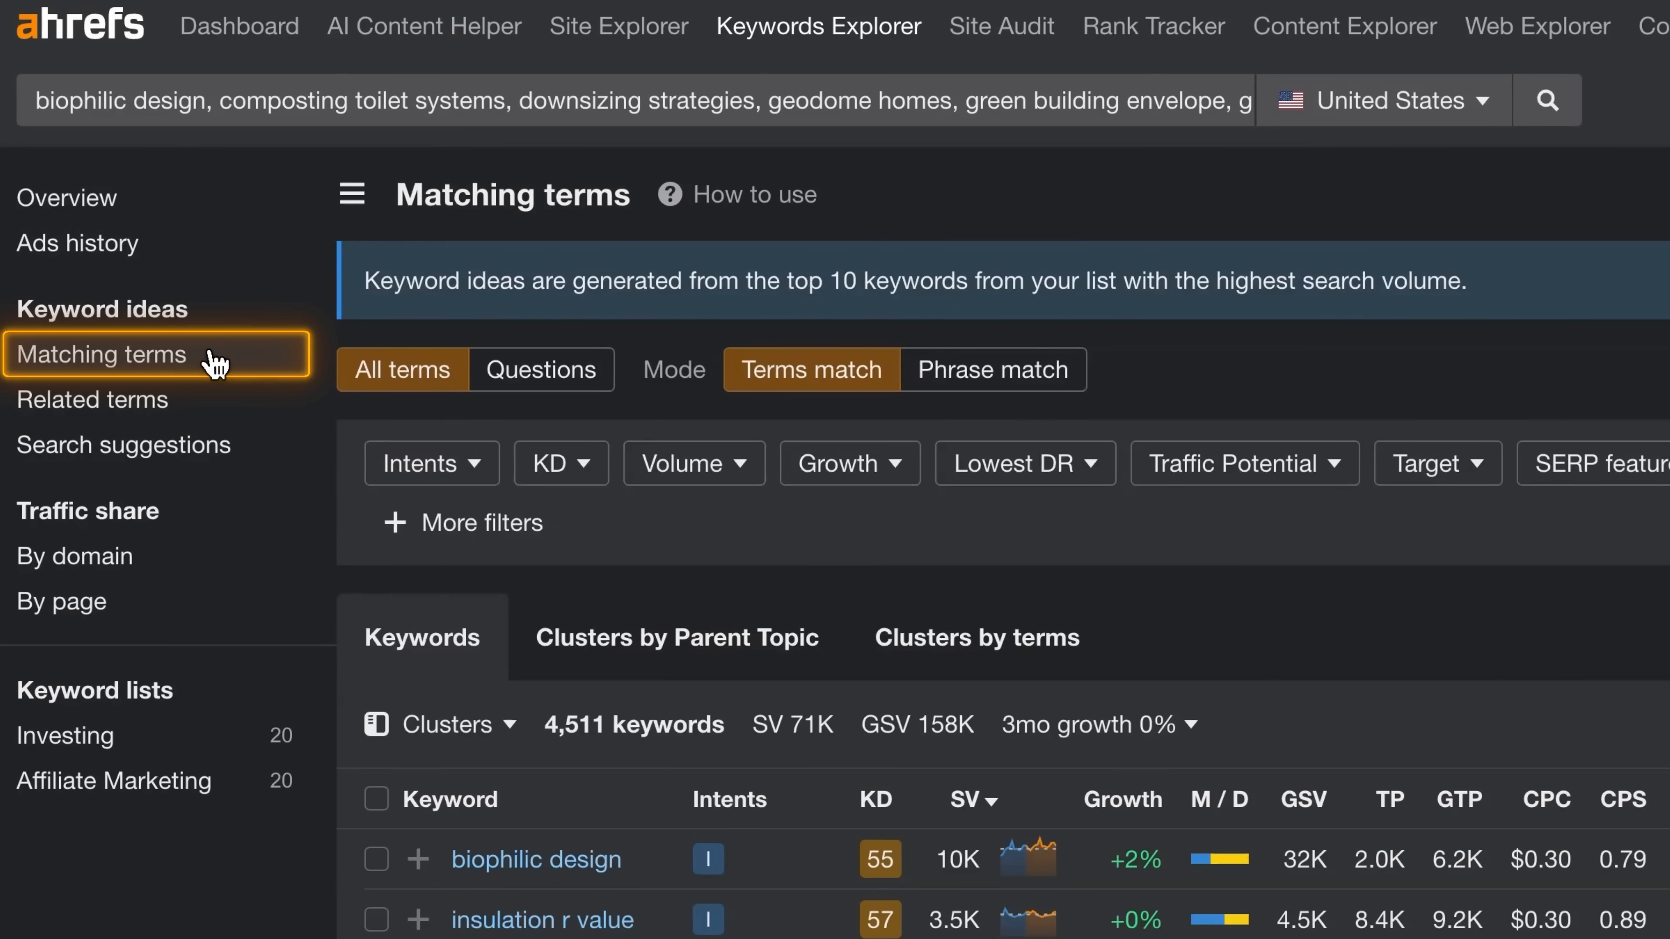
scroll(down, 3)
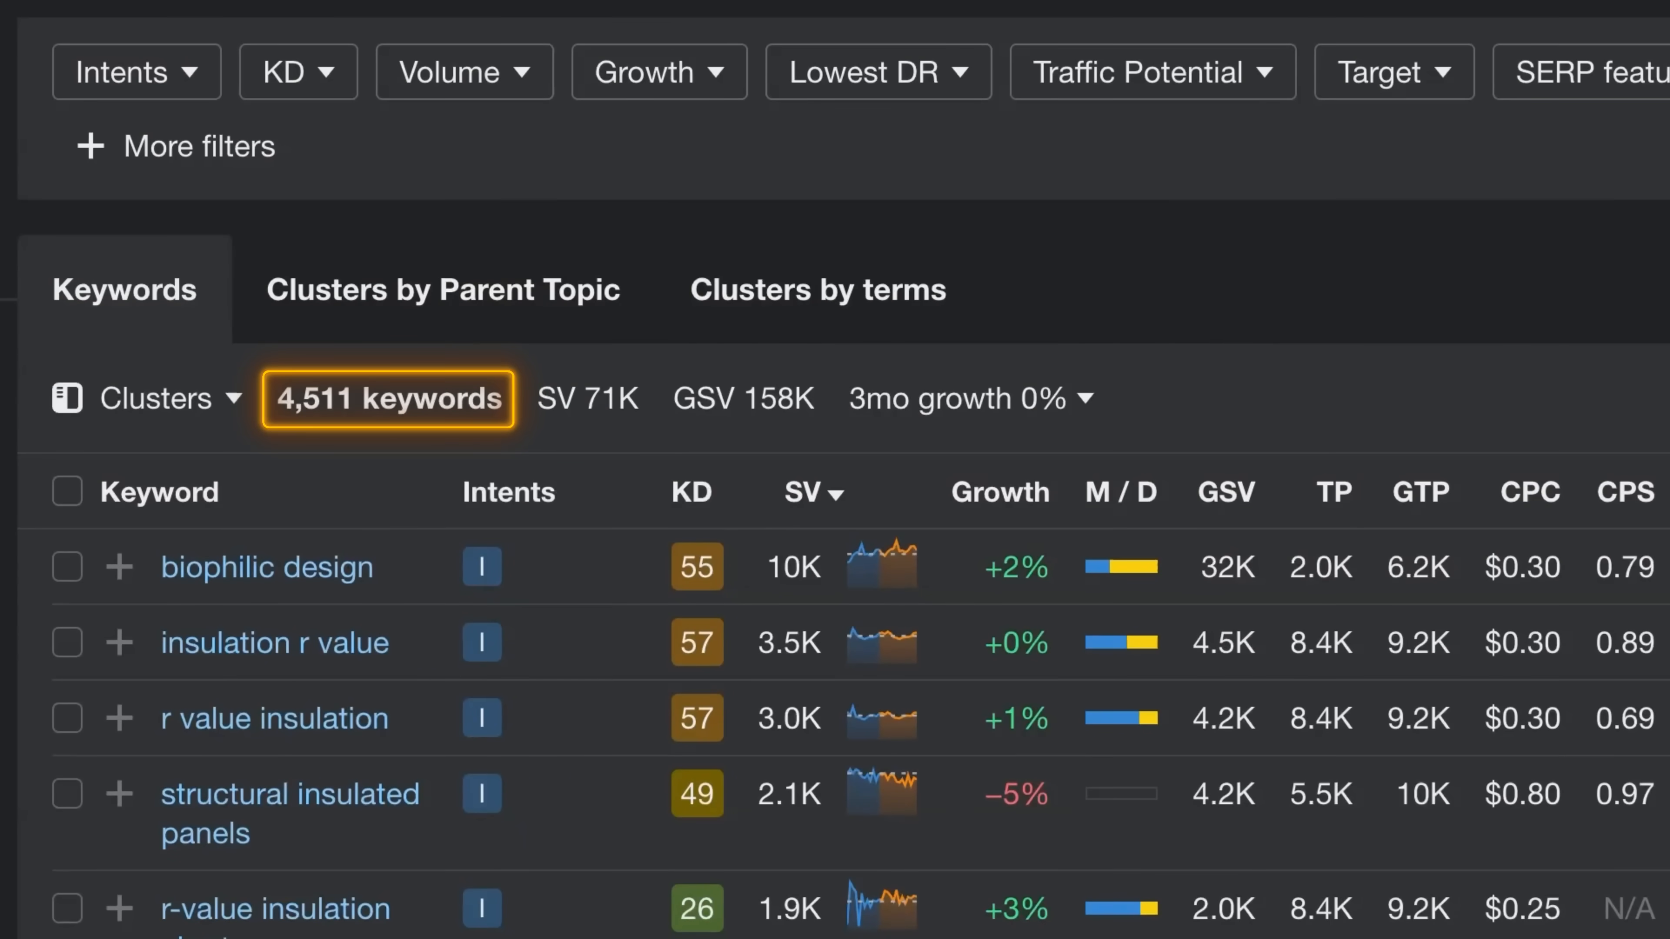
scroll(down, 3)
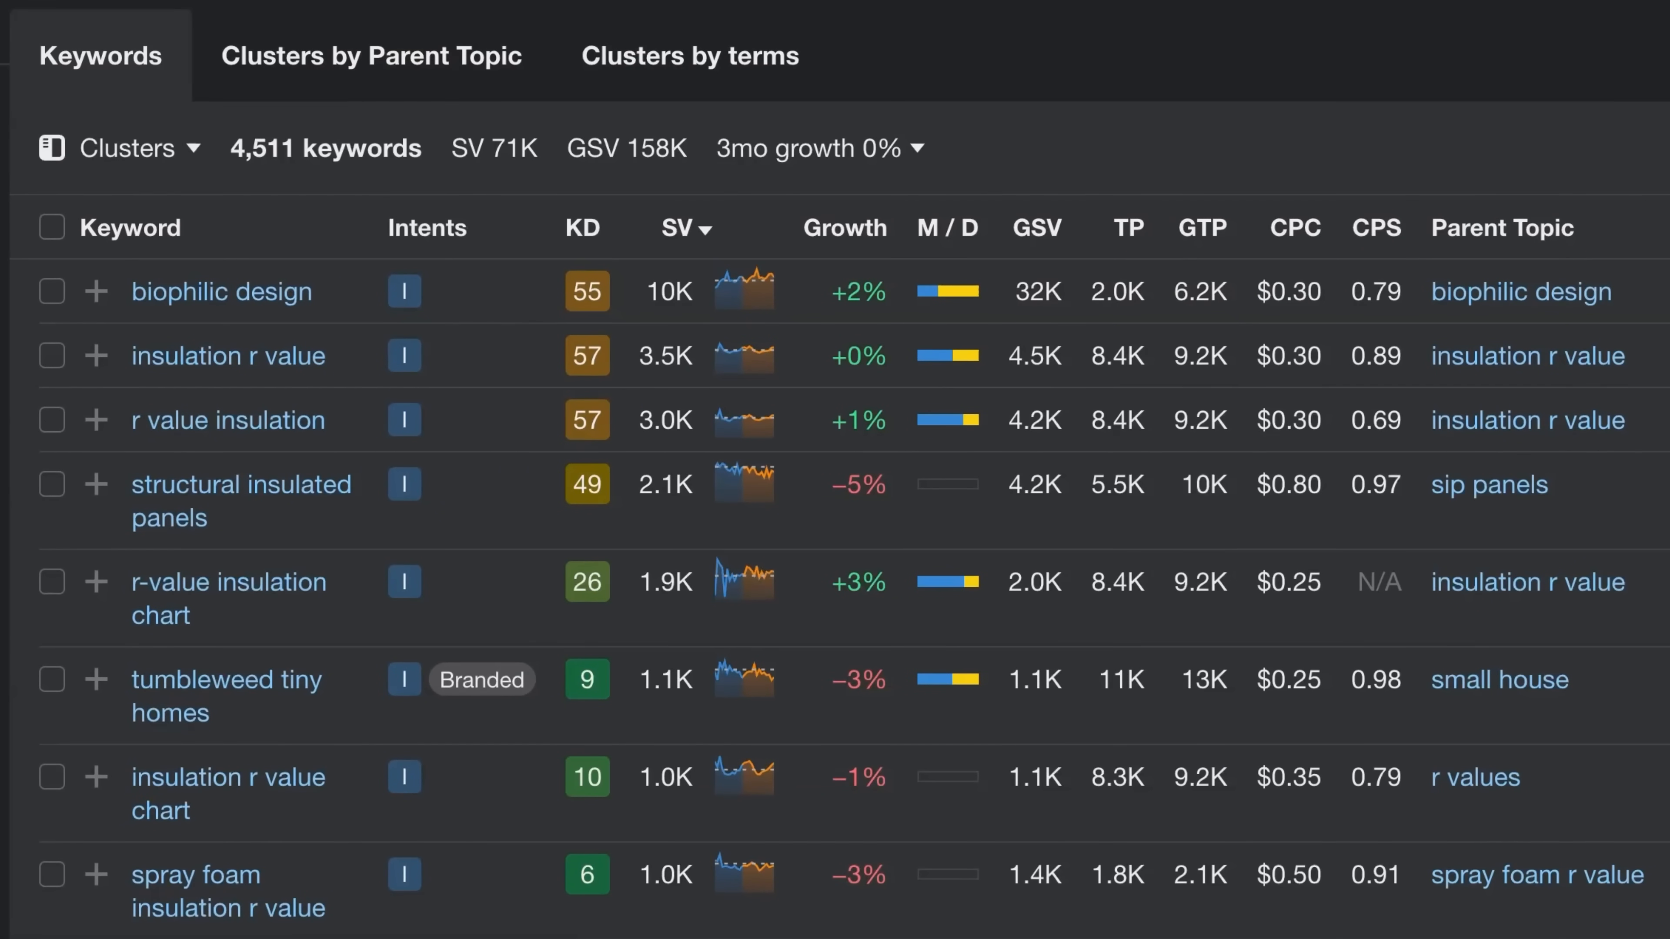
mouse_move(407, 83)
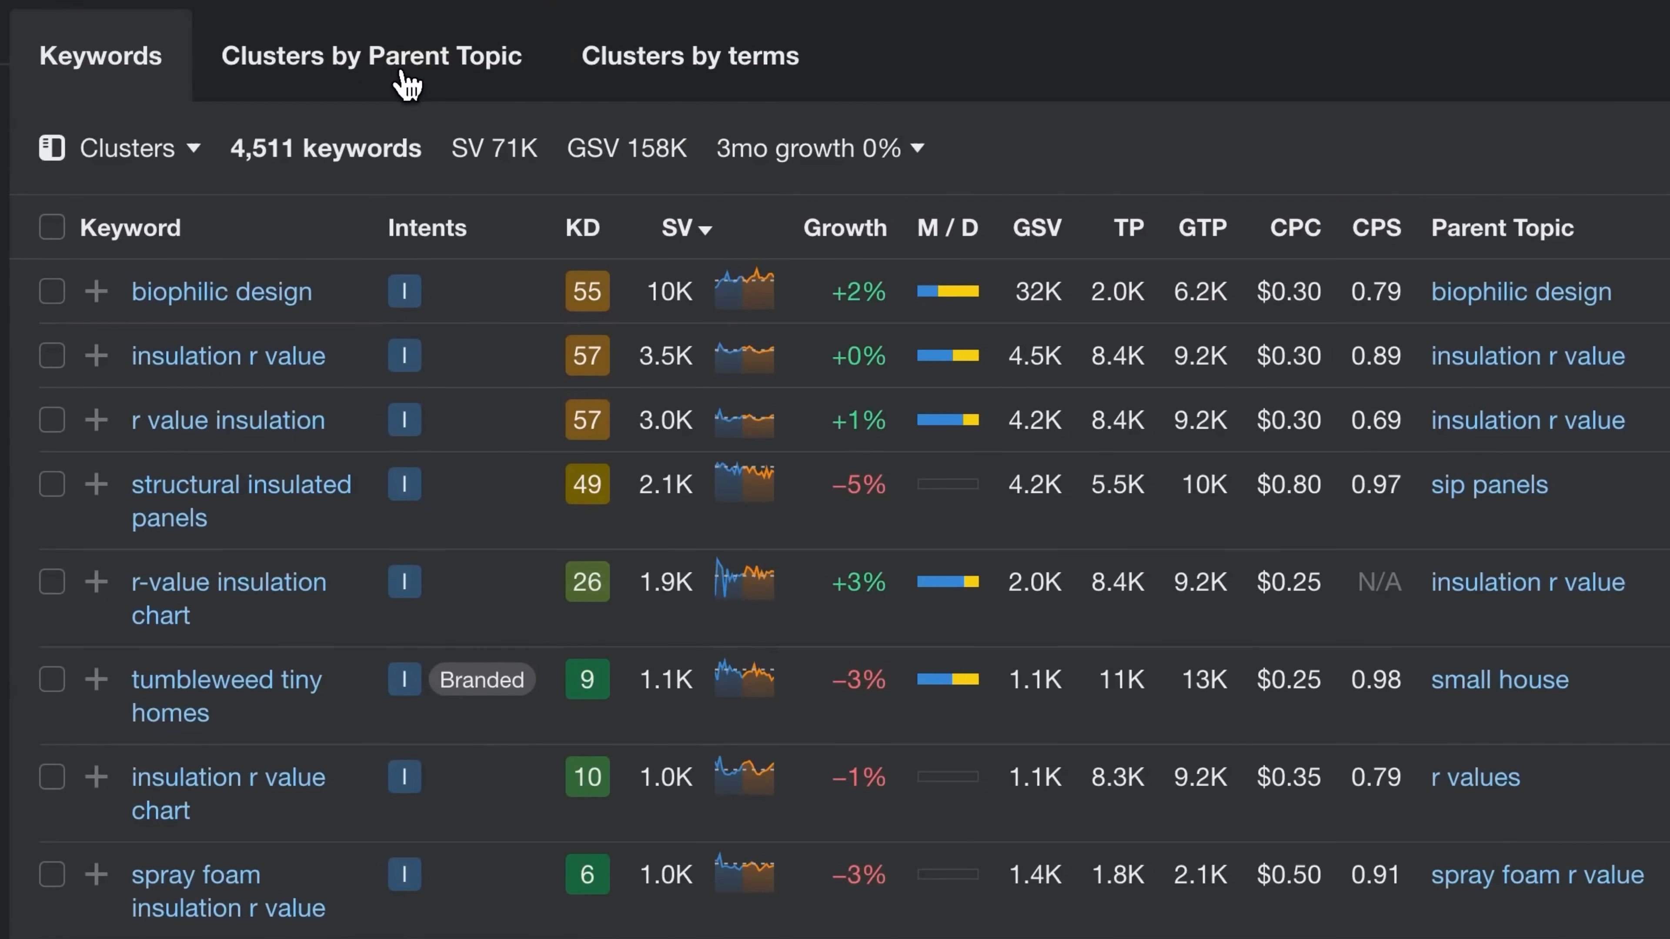
Cluster the terms by parent topic and list the insulation r value cluster's keywords
click(370, 55)
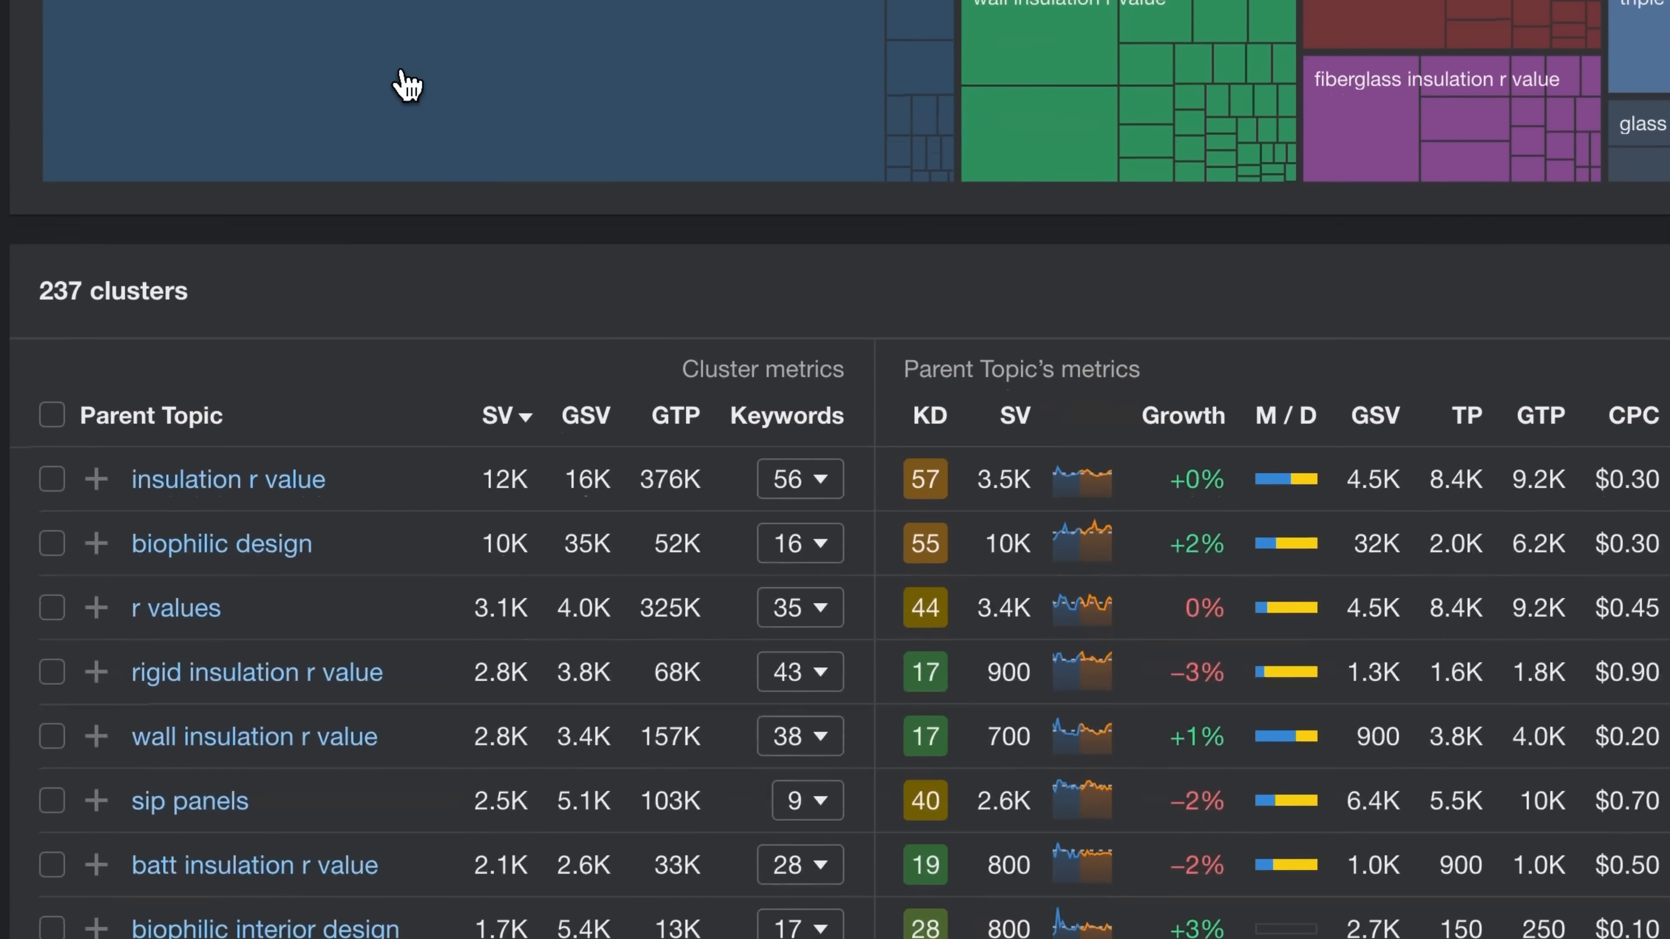
scroll(down, 3)
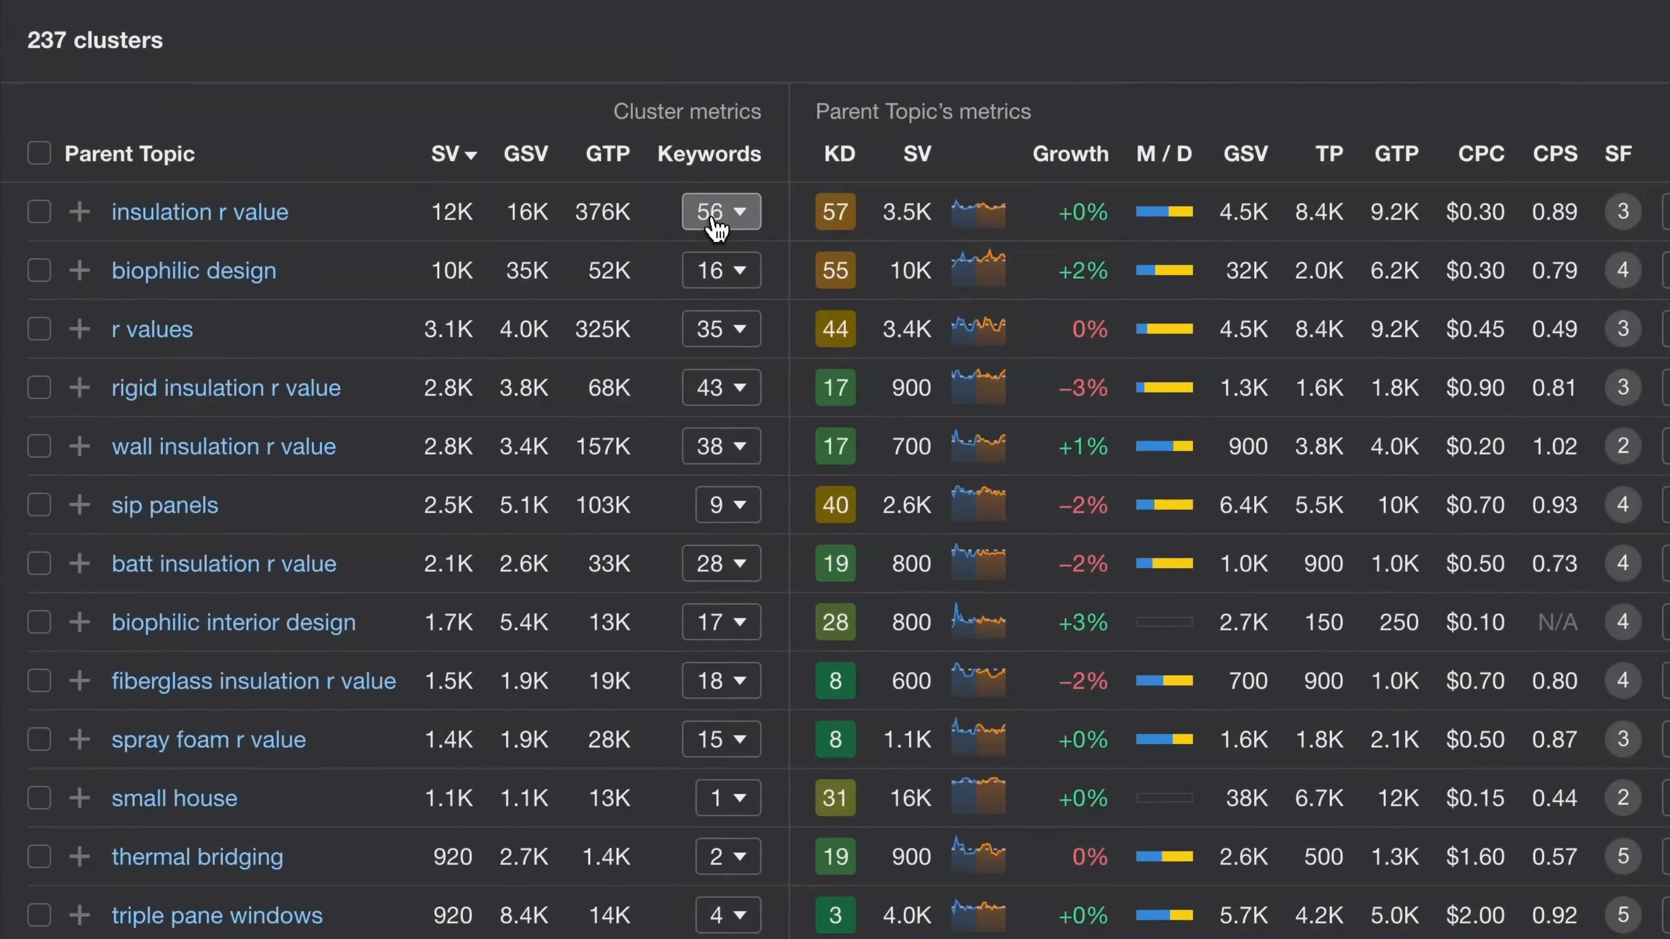
click(721, 211)
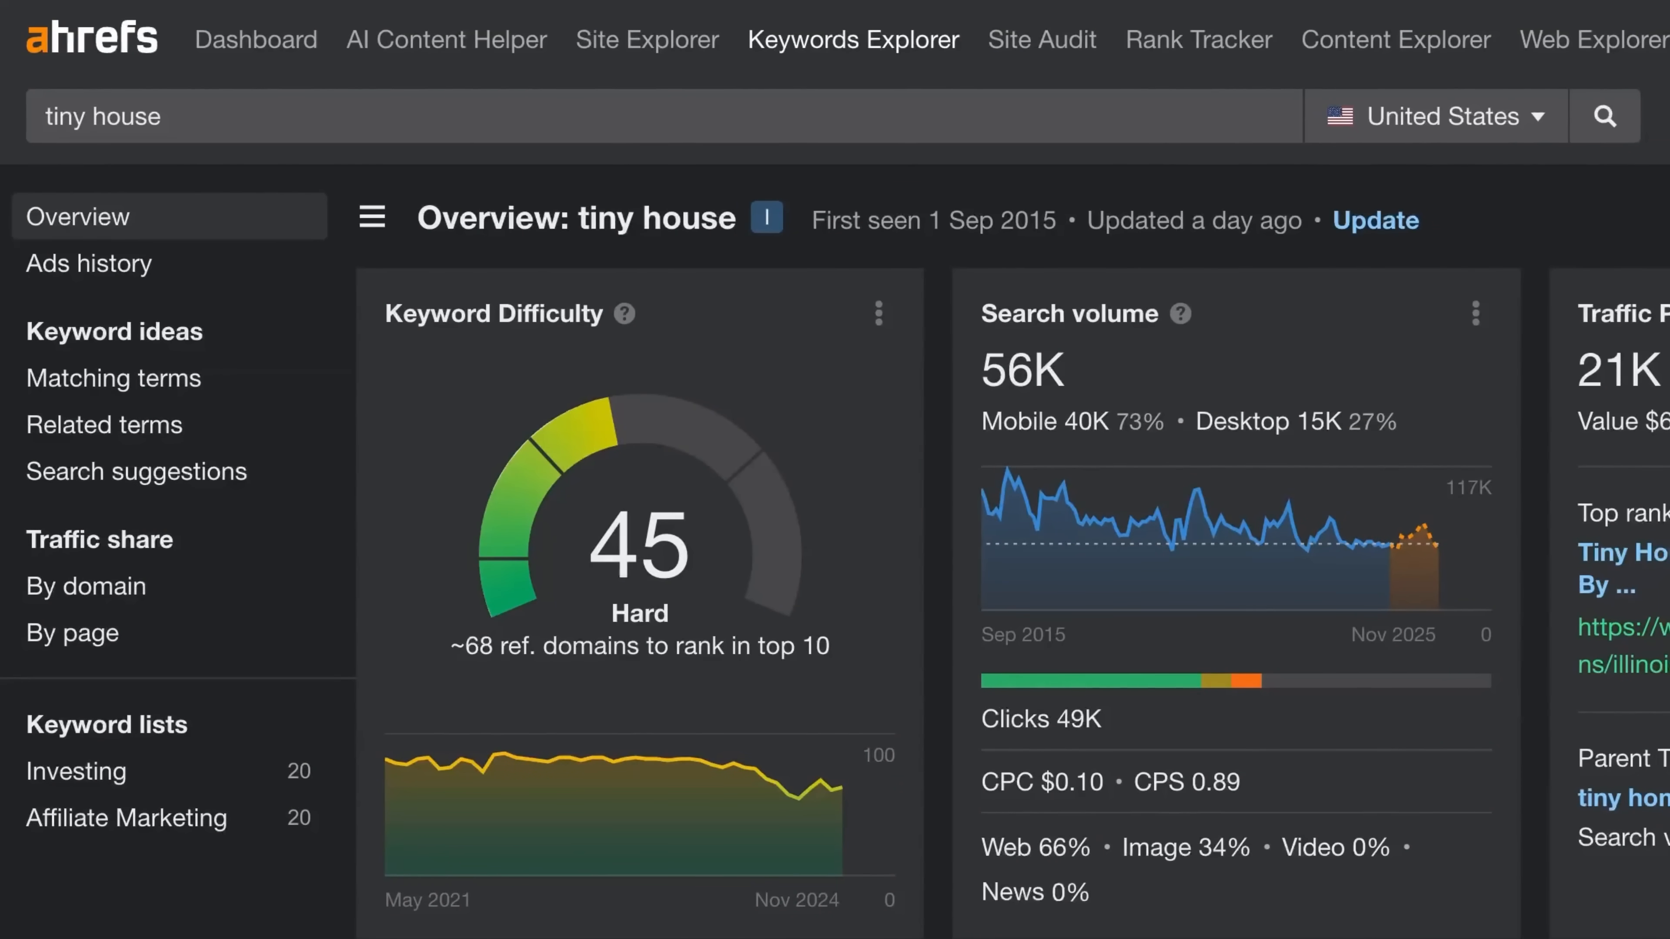
Reach the SERP overview of top-ranking pages for tiny house
double_click(658, 219)
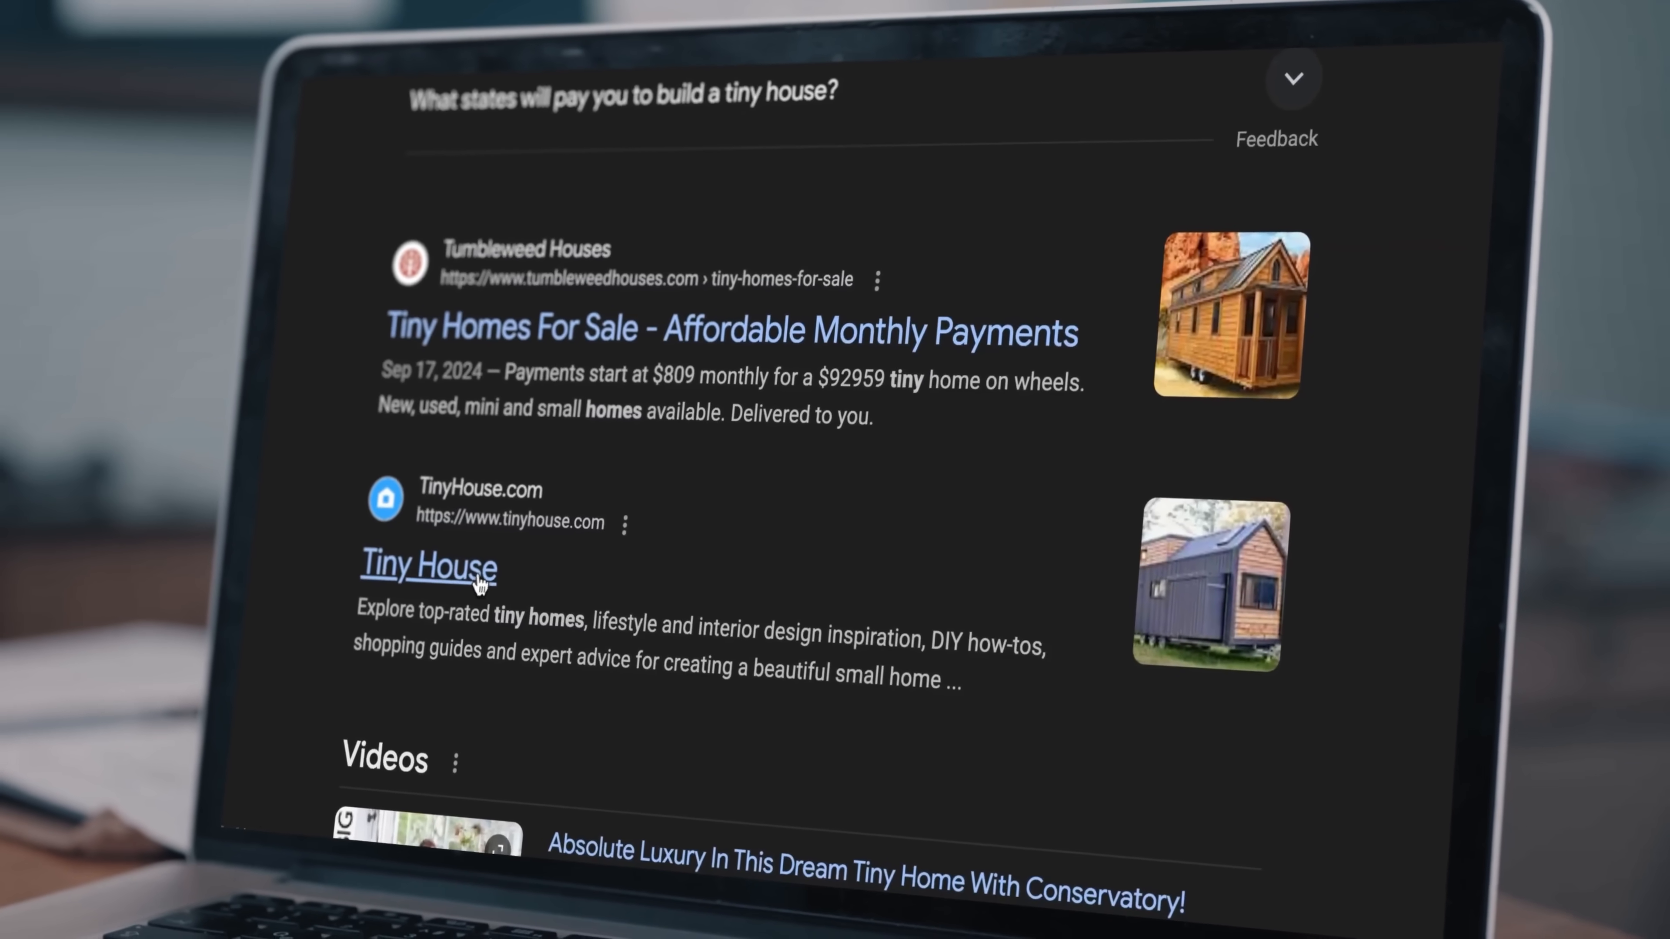
click(427, 565)
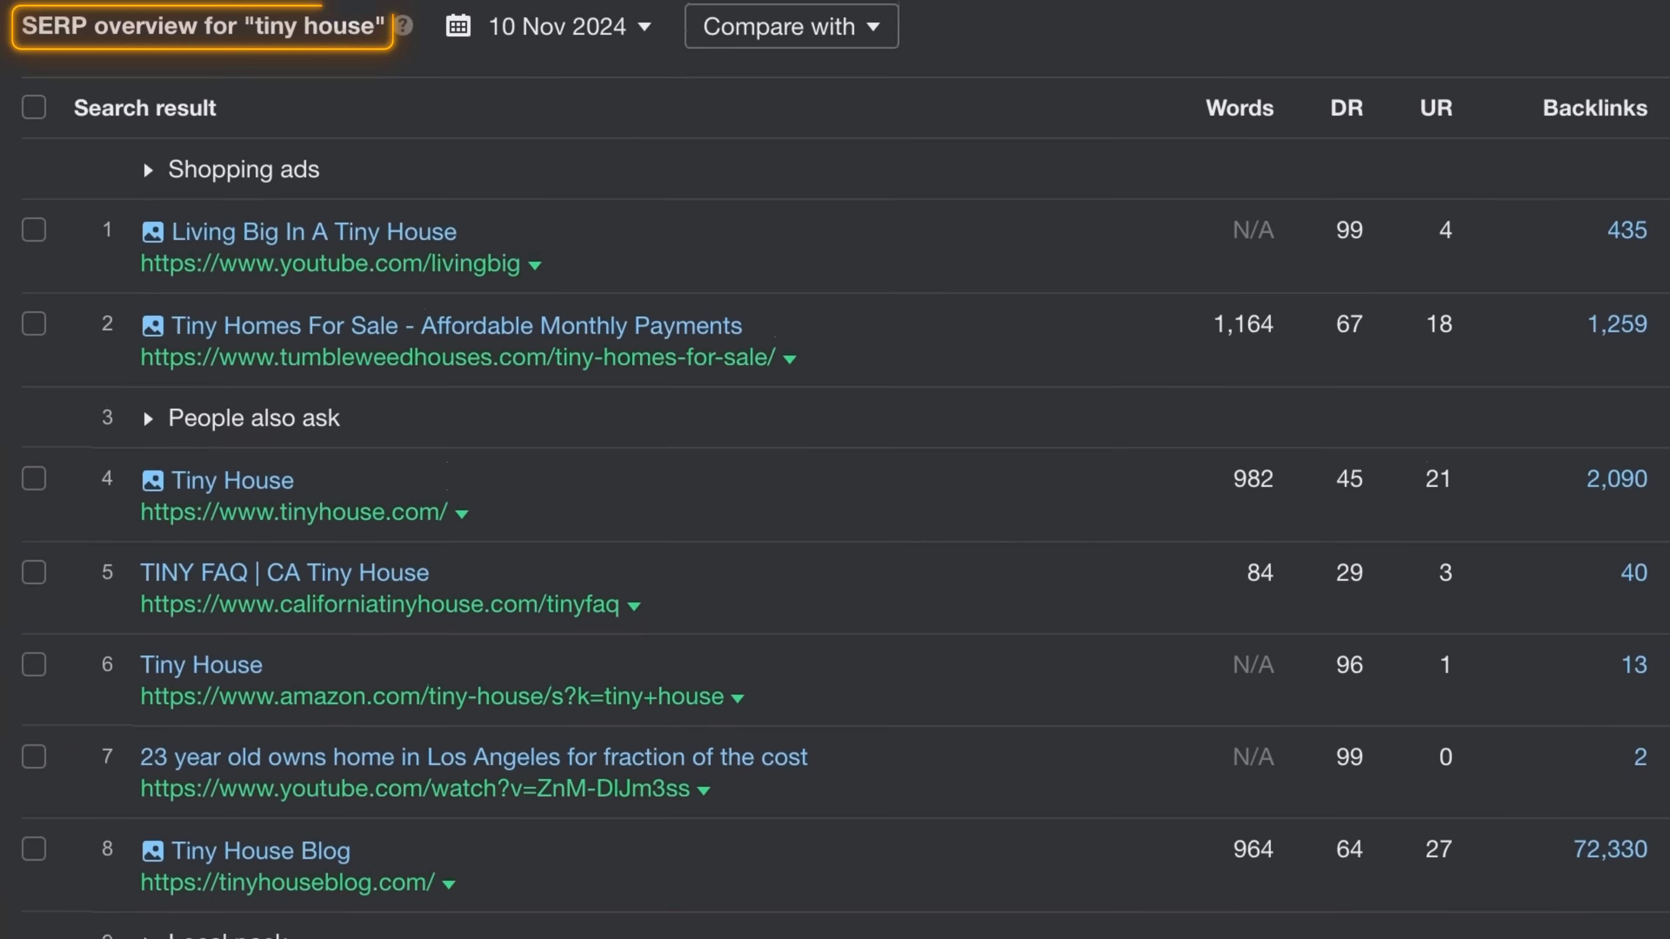
scroll(right, 3)
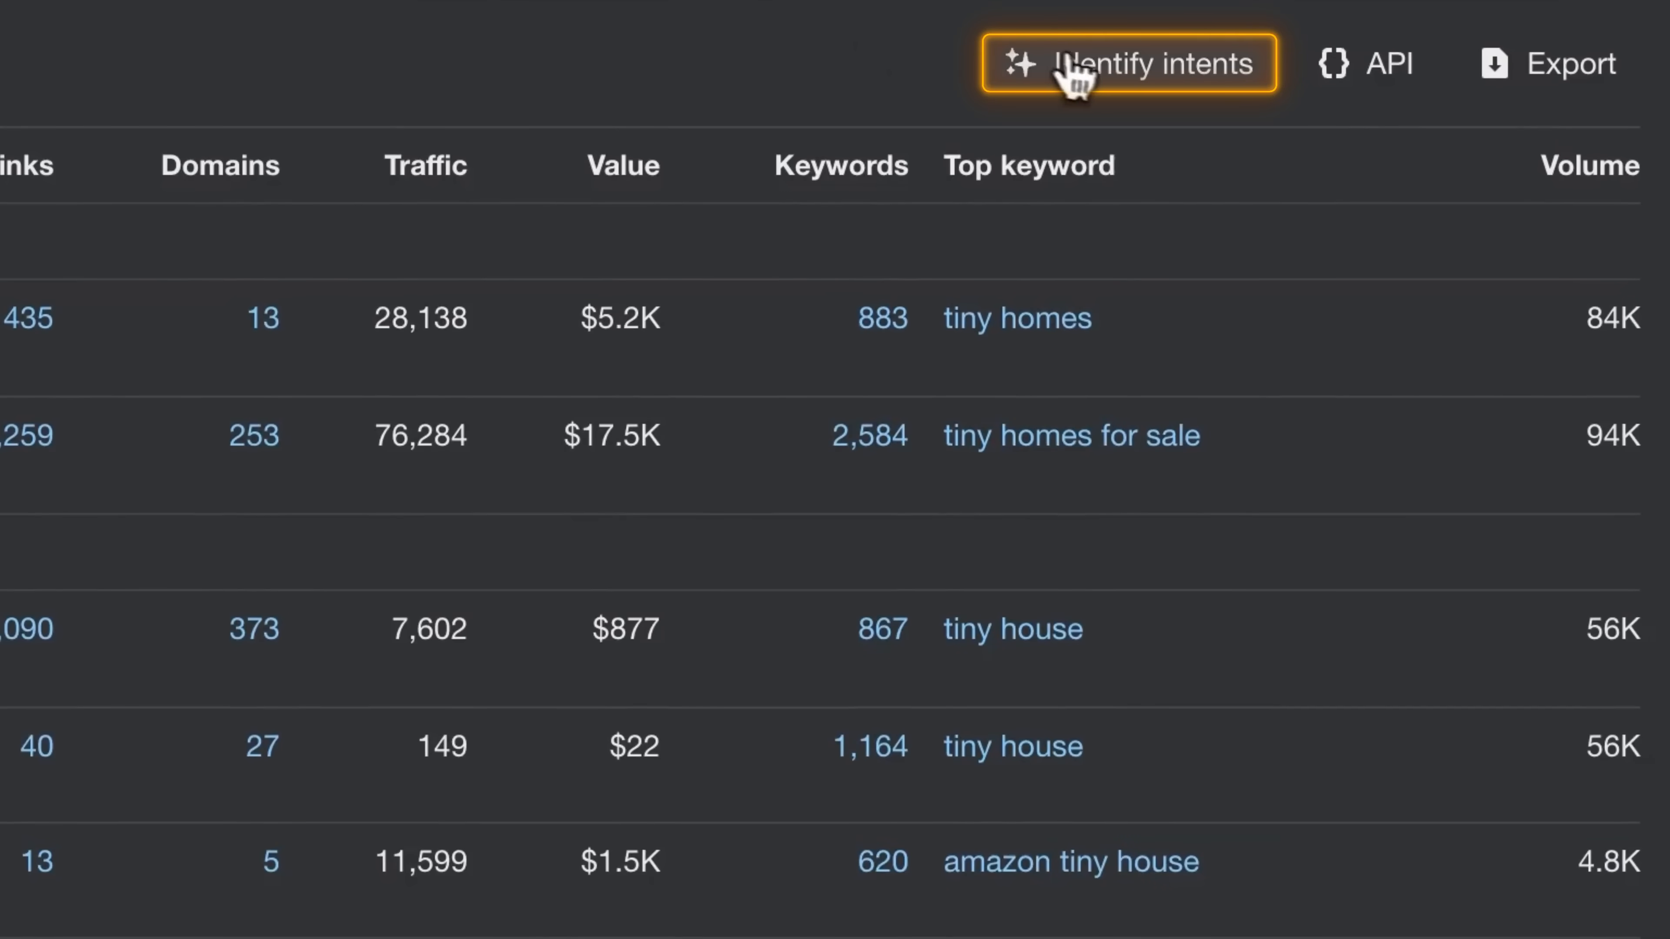
Identify search intents: tiny living 49%, design 30%, purchasing 21%
click(1126, 62)
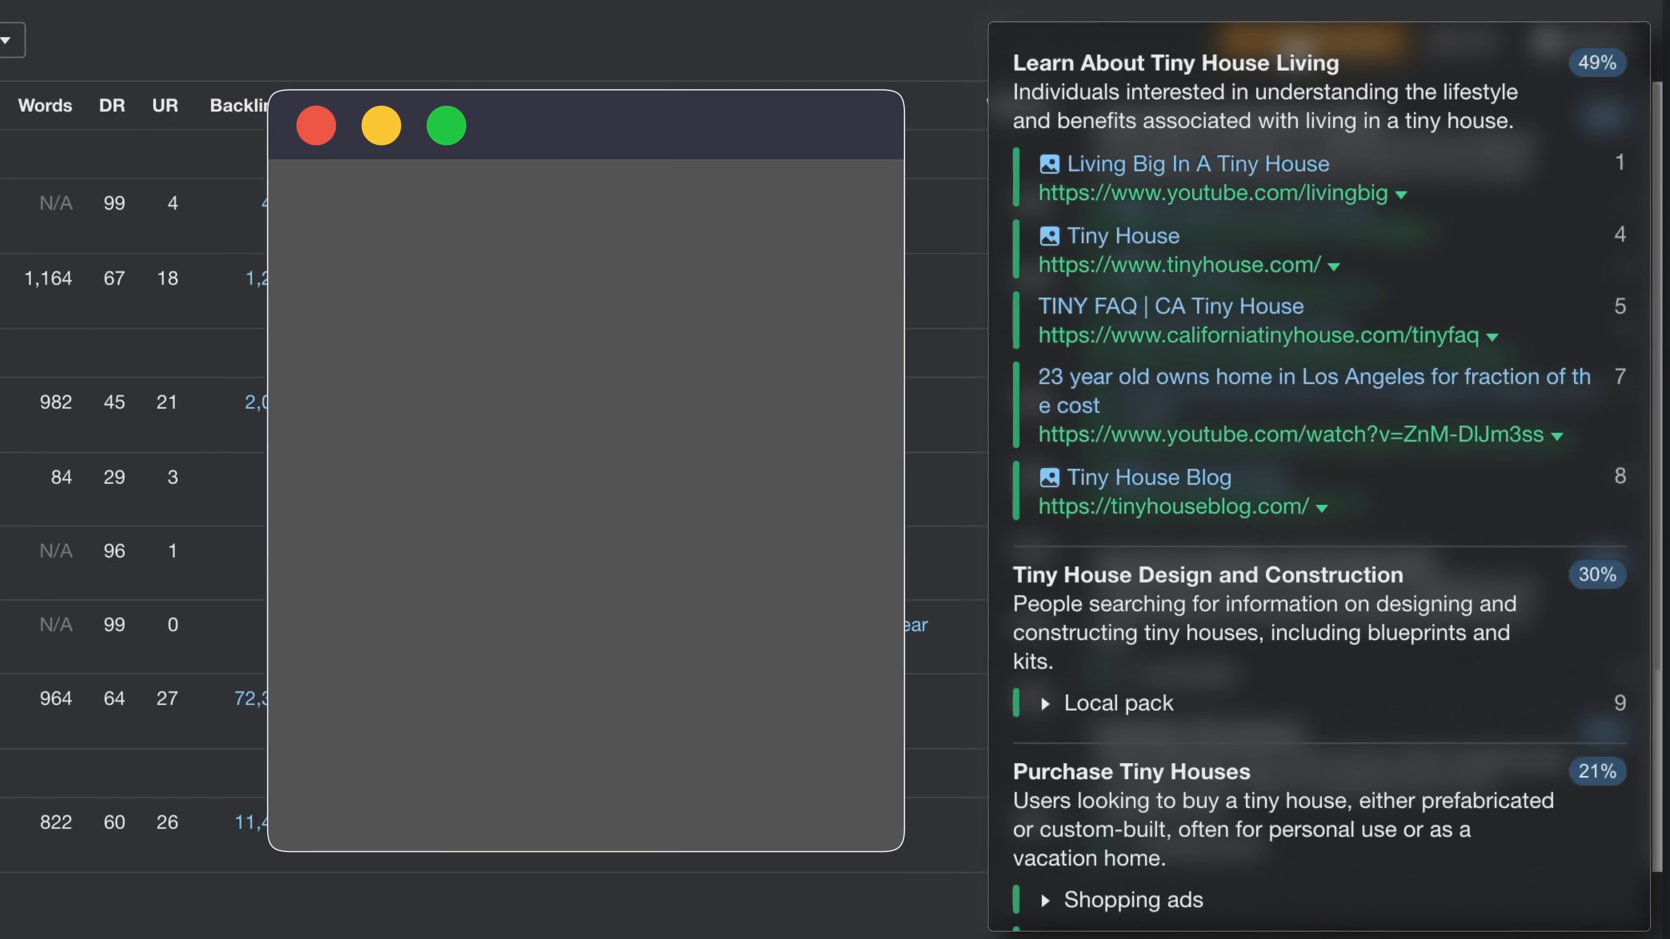
mouse_move(1382, 287)
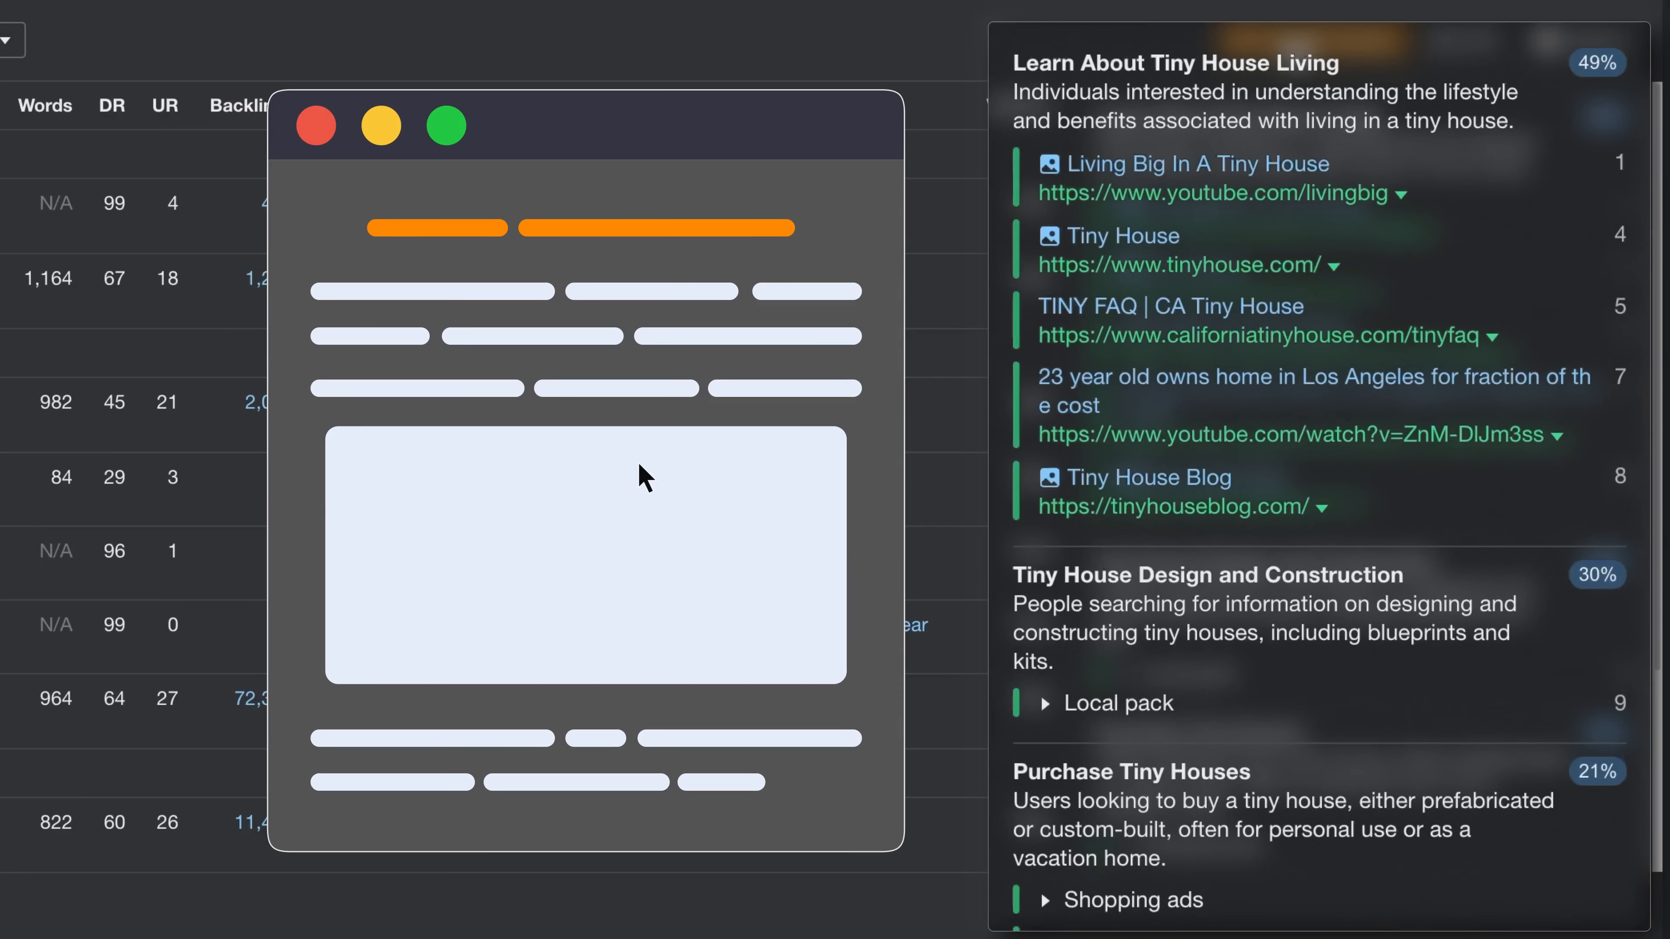
mouse_move(1285, 663)
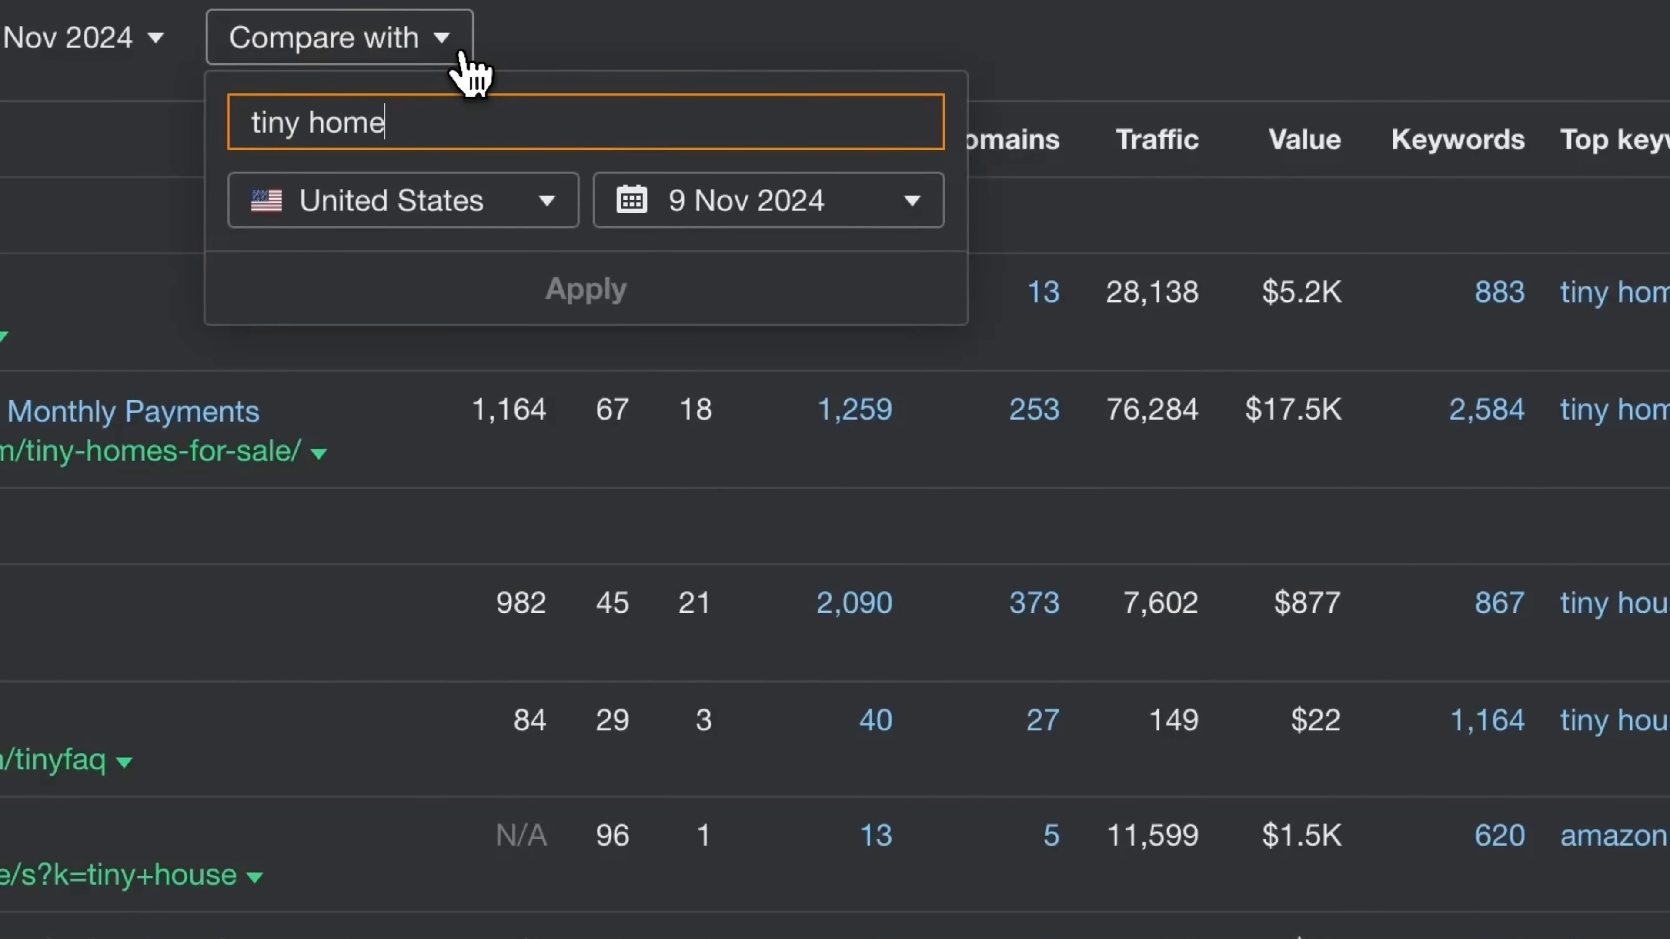
Compare the tiny house results with tiny home in the United States
click(584, 289)
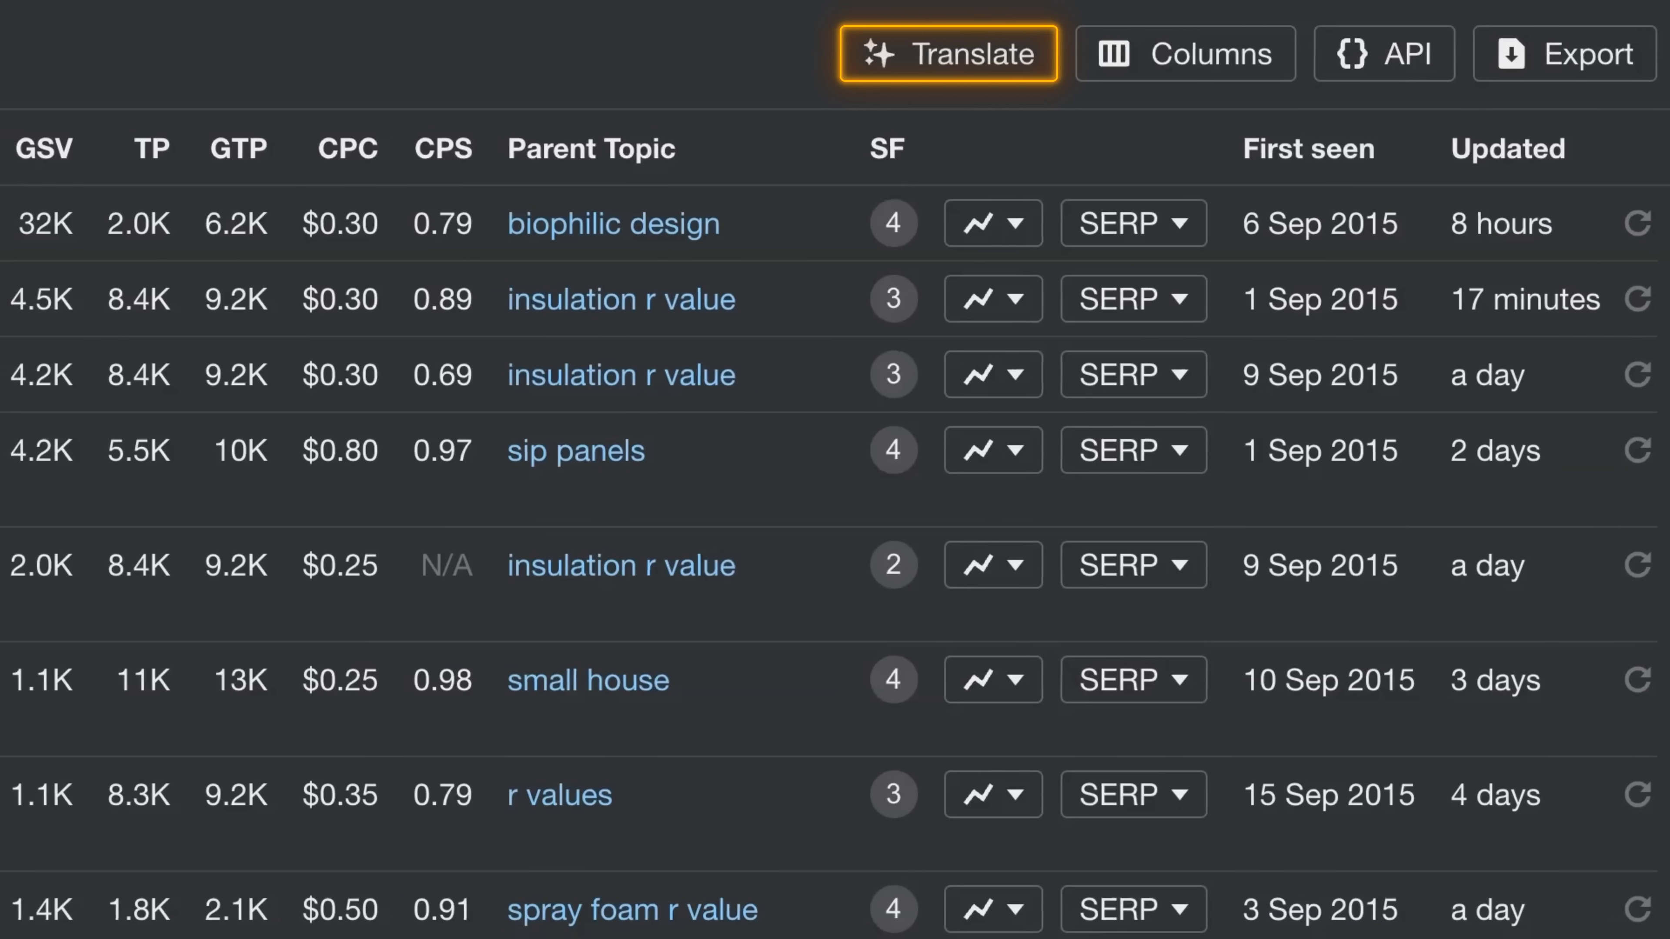
Translate the 50 keywords into Standard German with Germany metrics
click(947, 53)
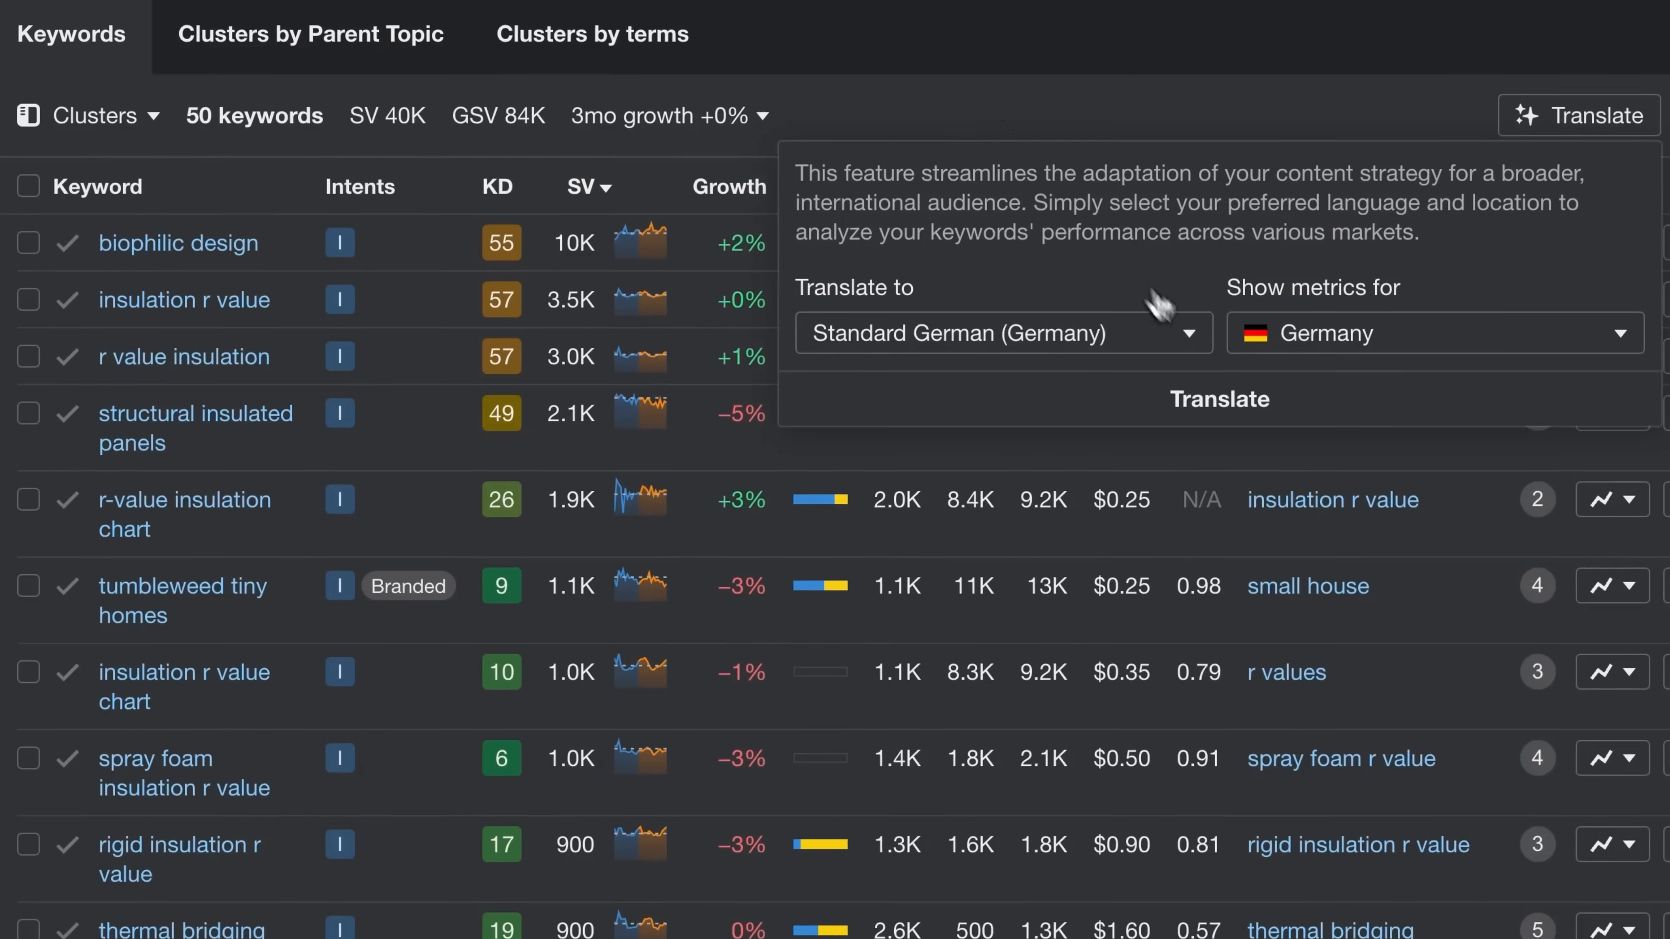
click(1219, 399)
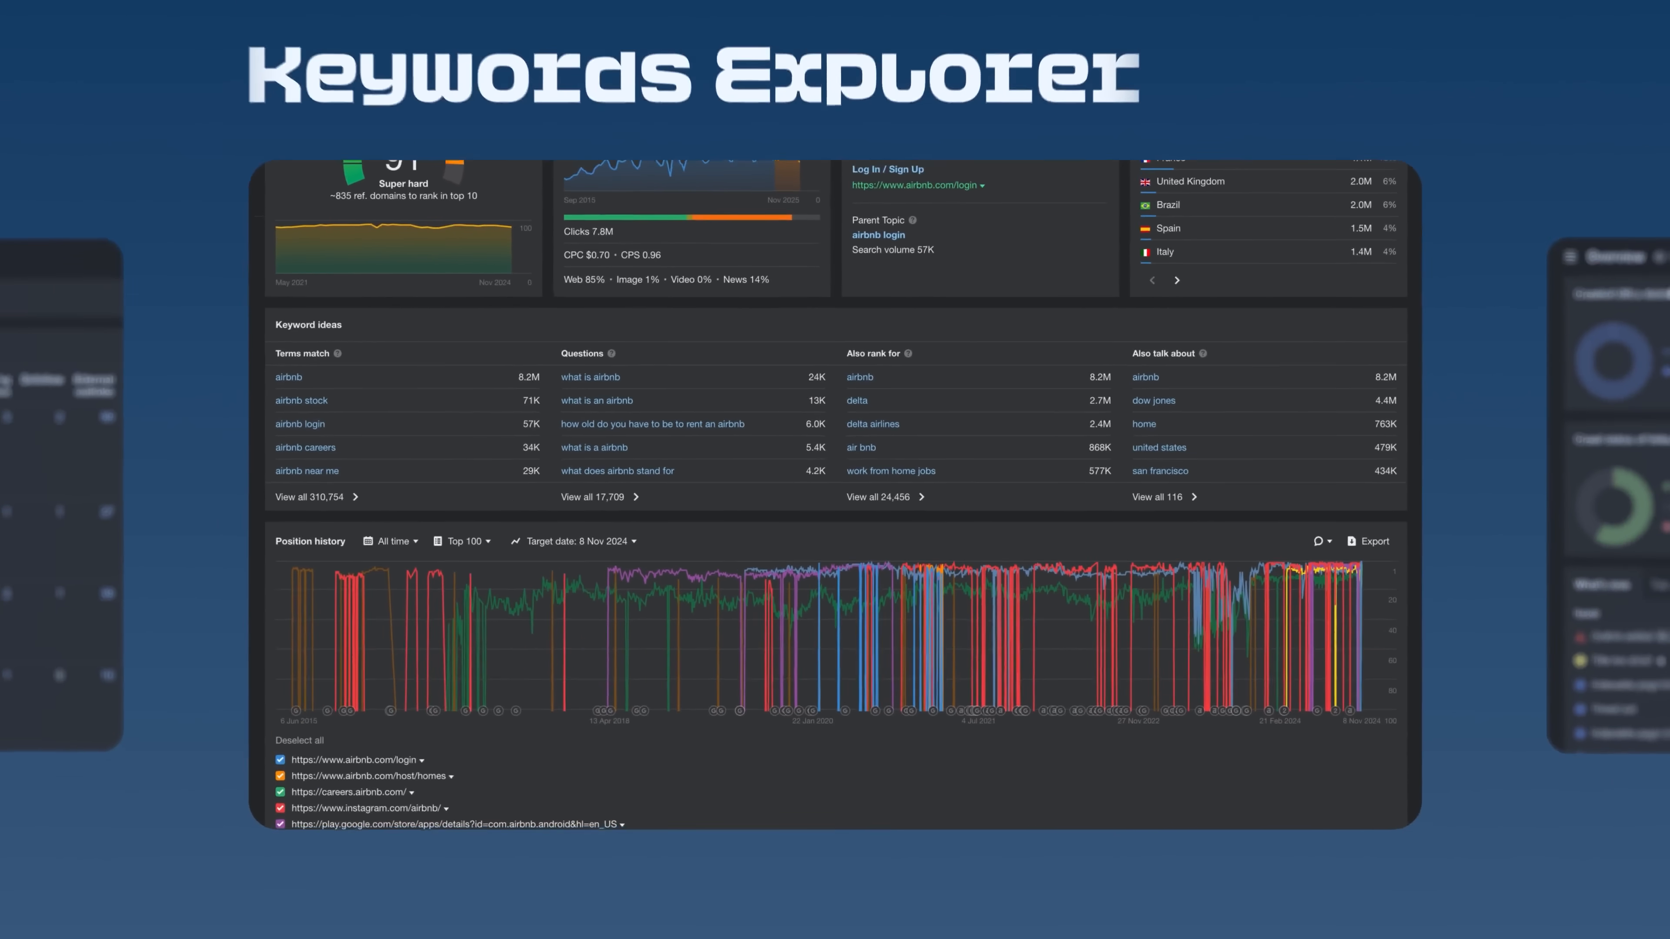
scroll(down, 3)
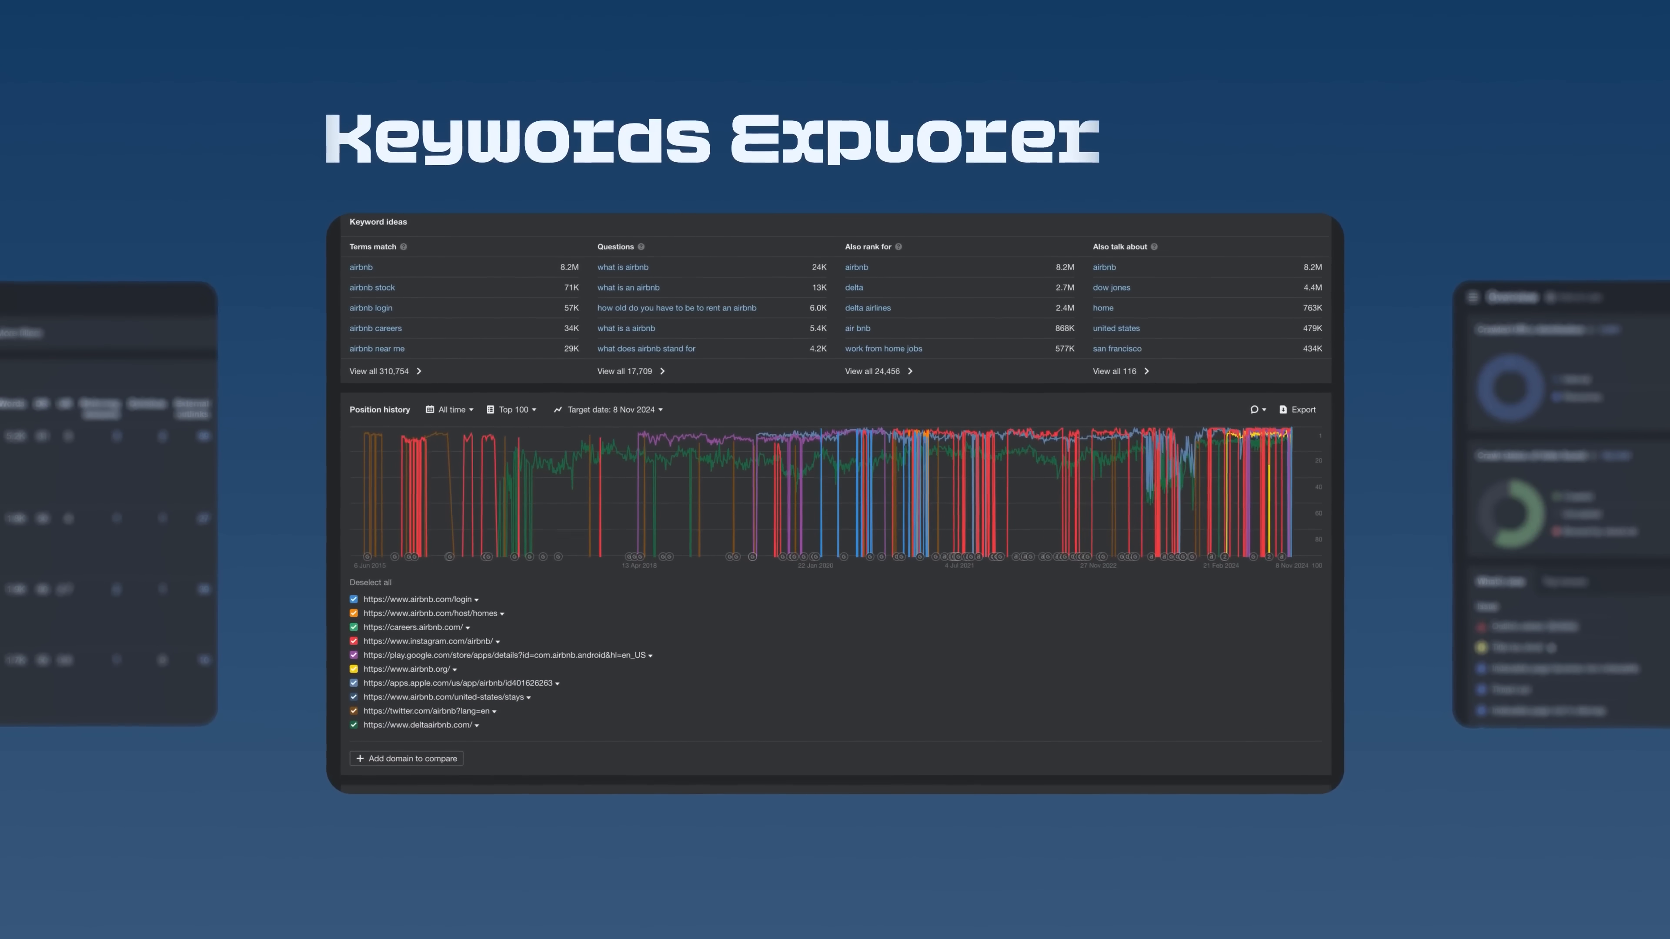
scroll(down, 3)
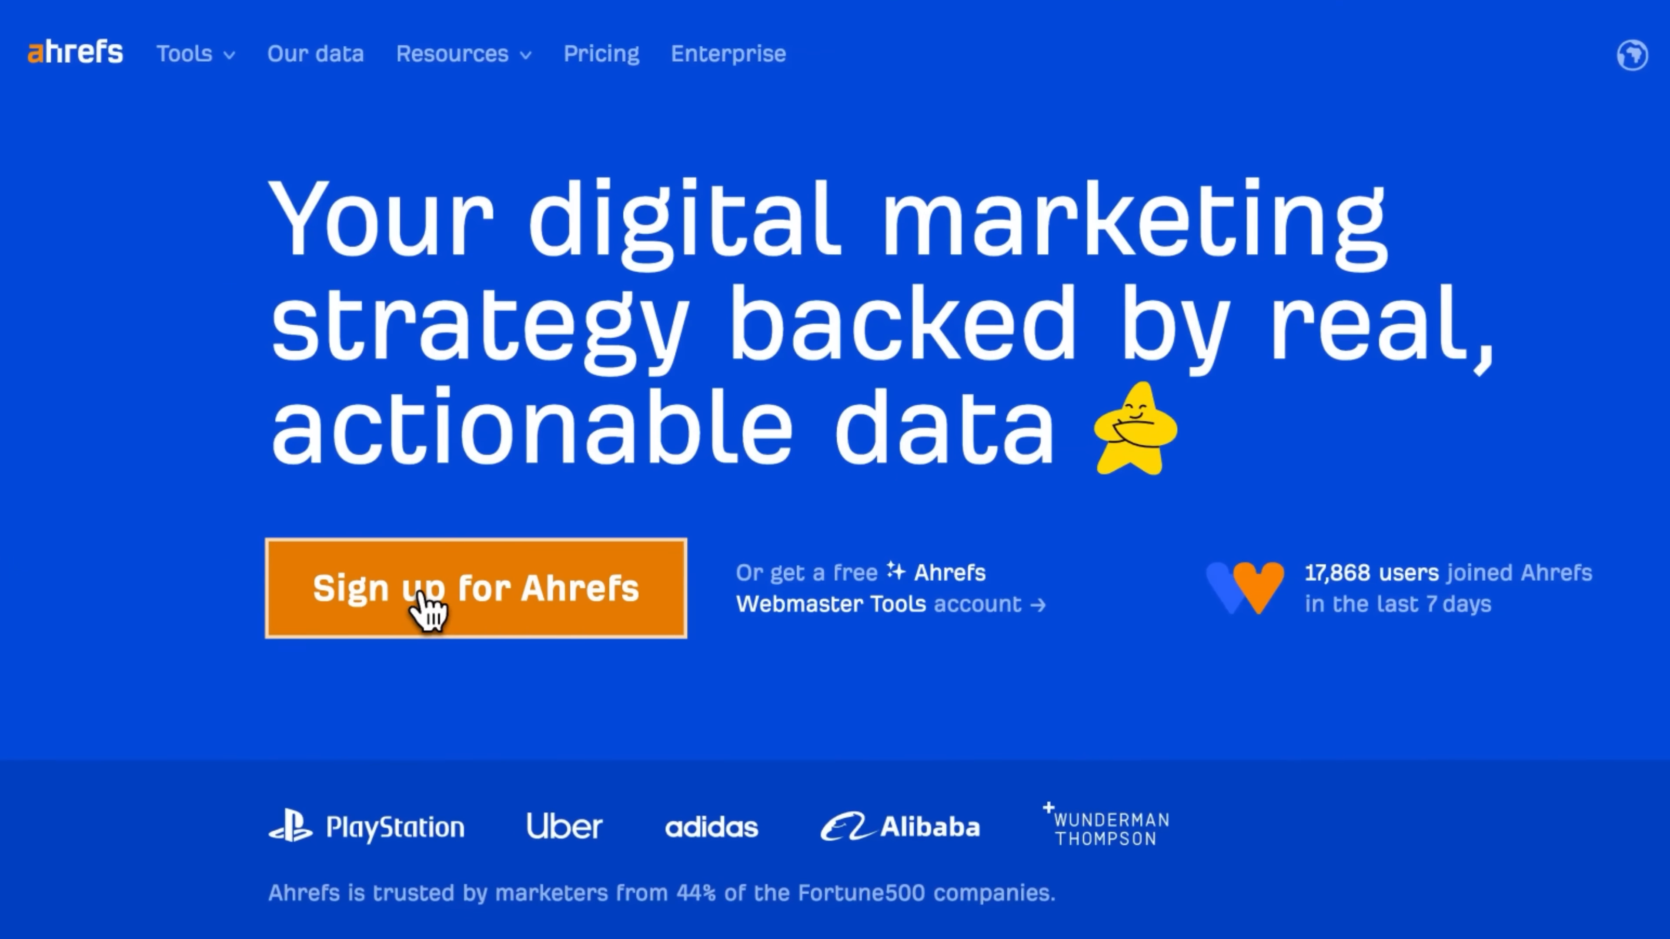
Start a support message to Customer Success via the help panel
click(474, 588)
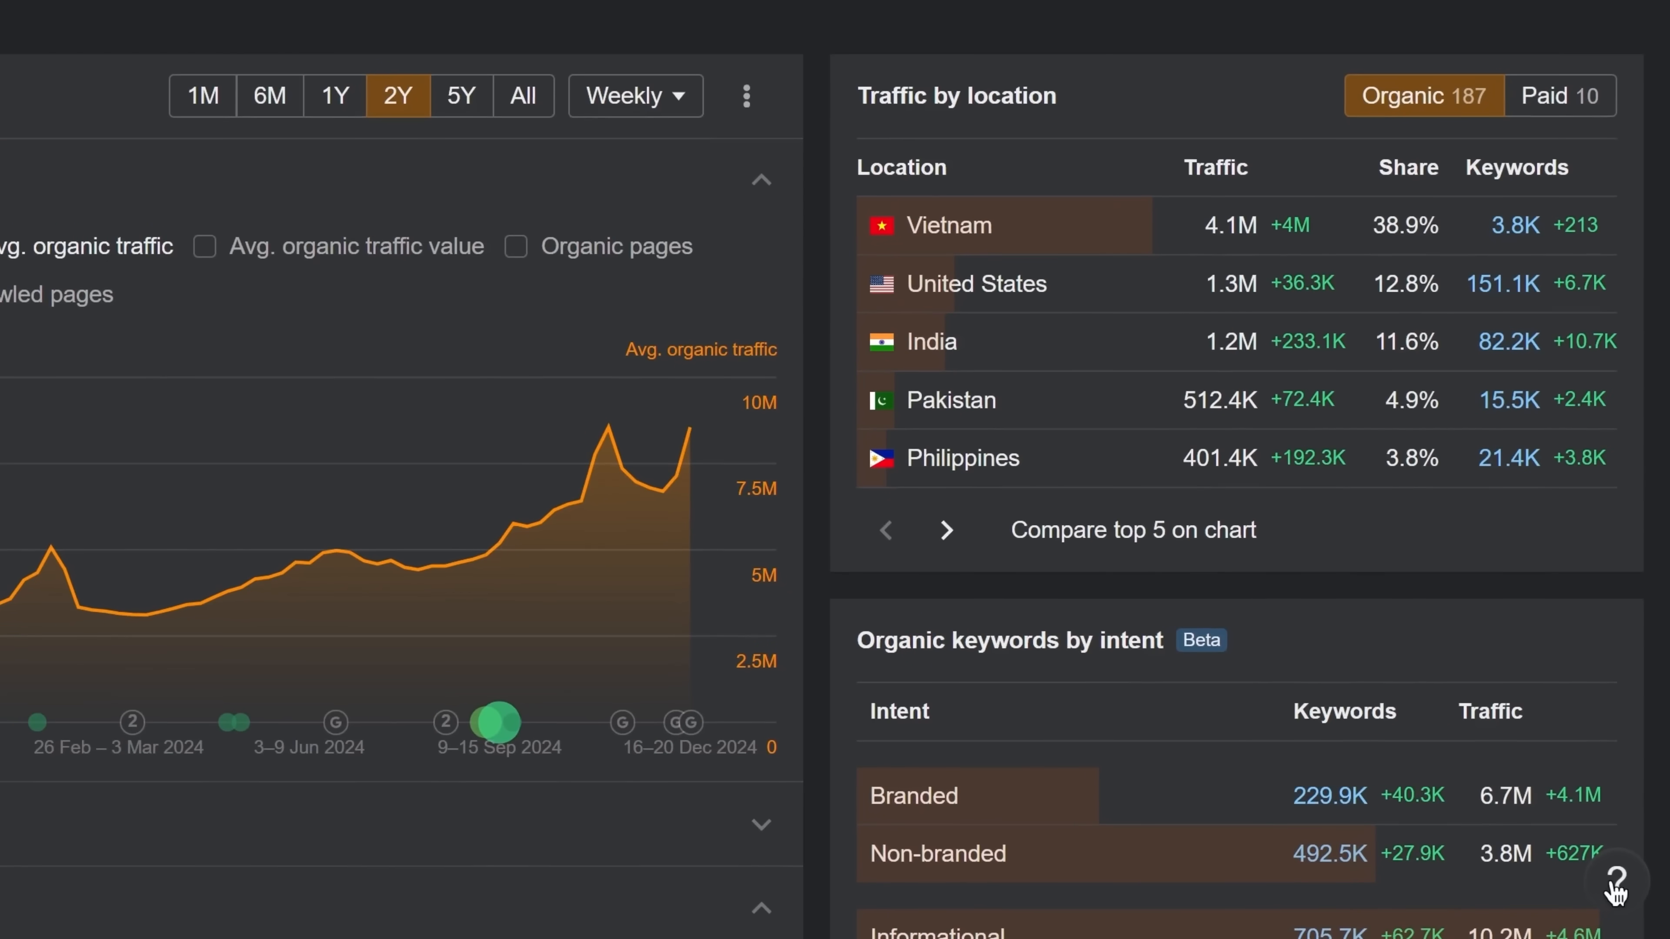
click(1616, 890)
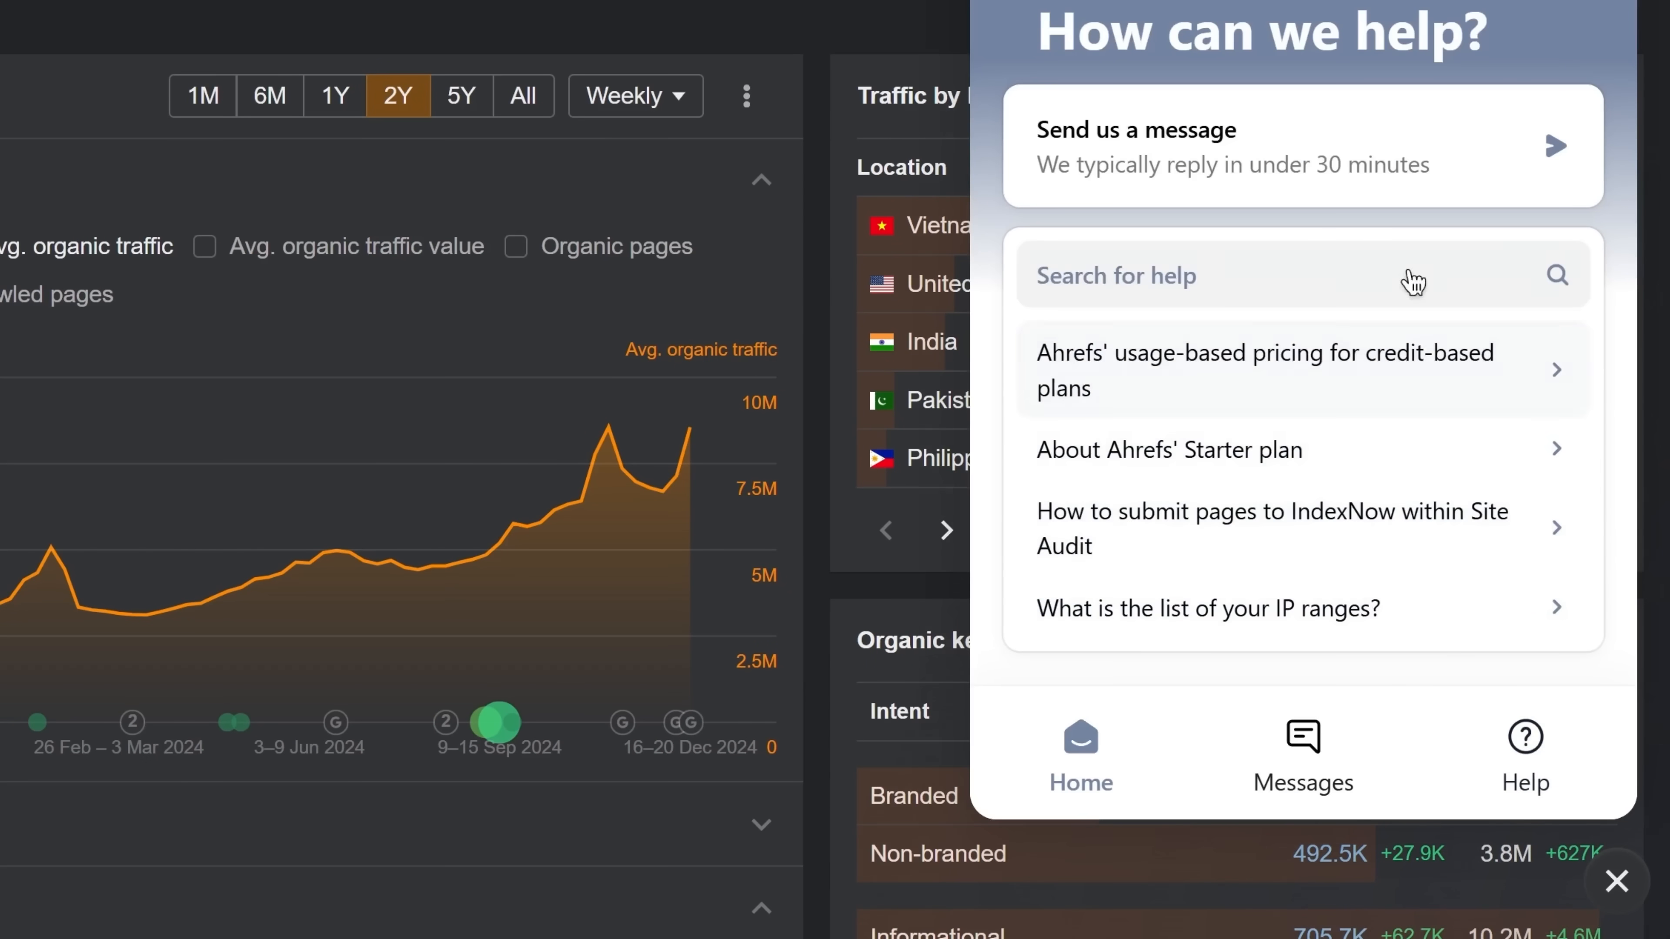
click(1135, 147)
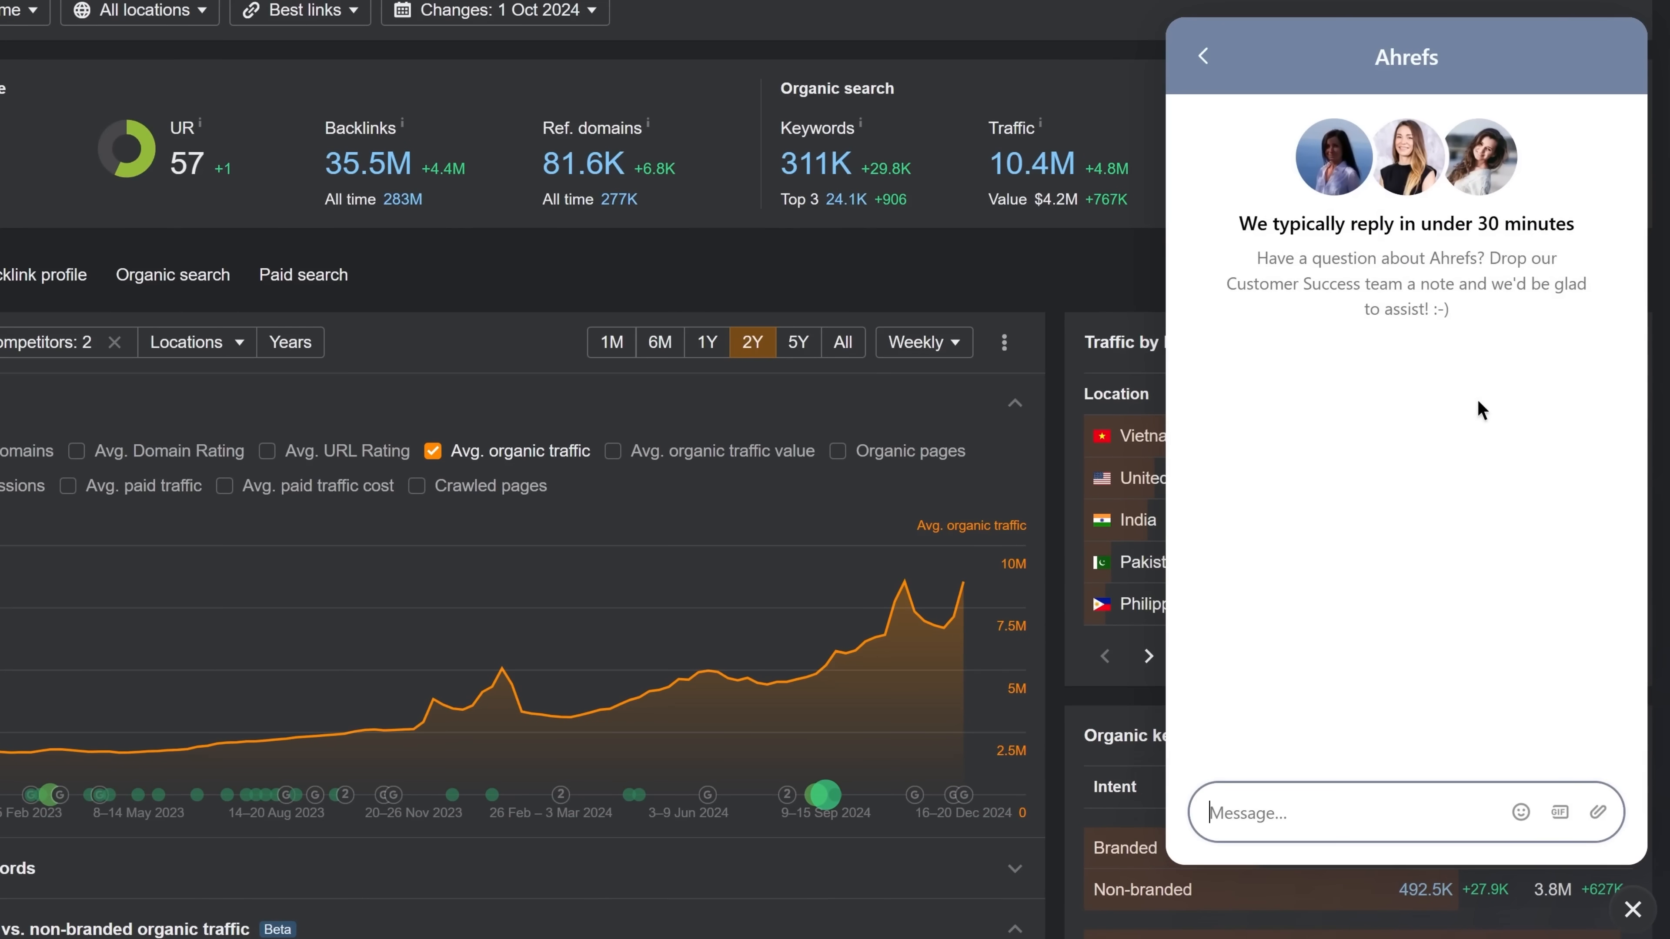